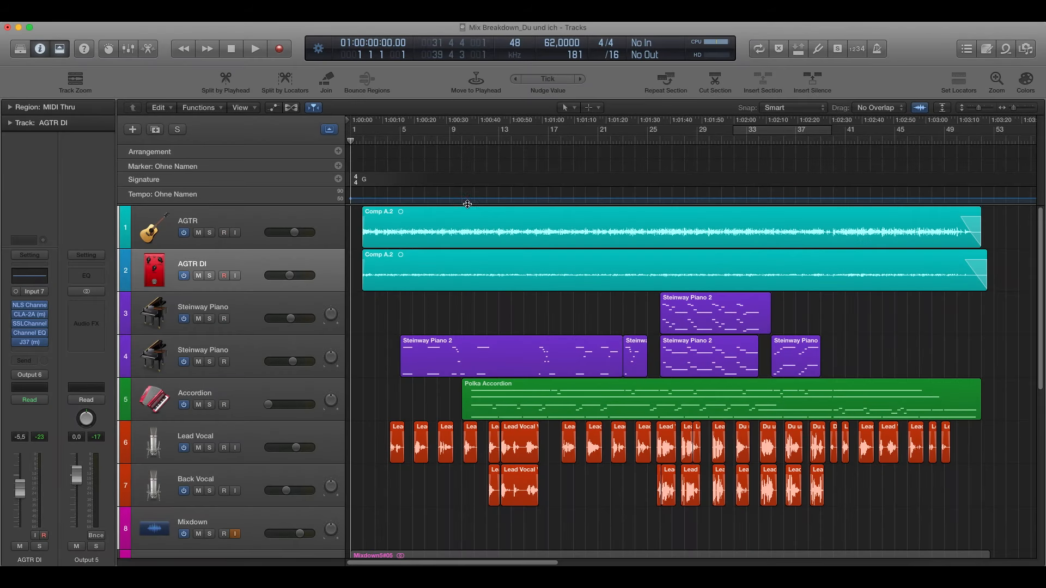
mouse_move(405, 300)
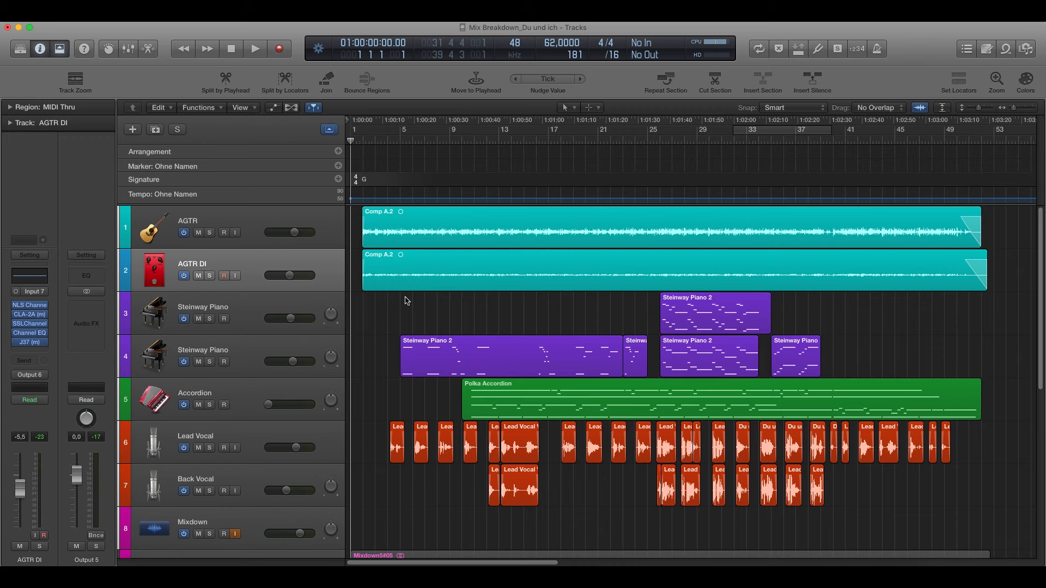
mouse_move(289, 220)
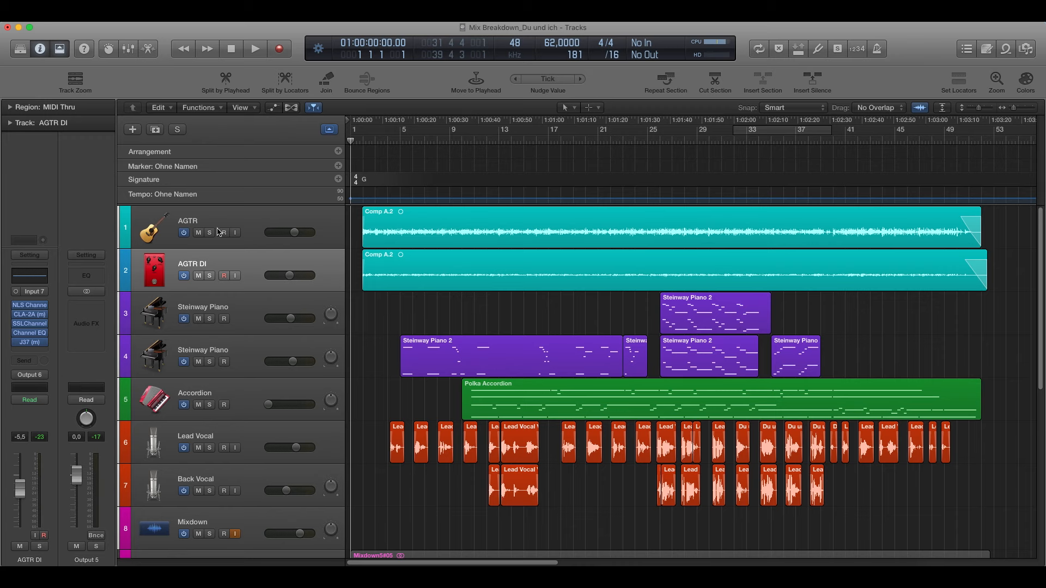
mouse_move(196, 222)
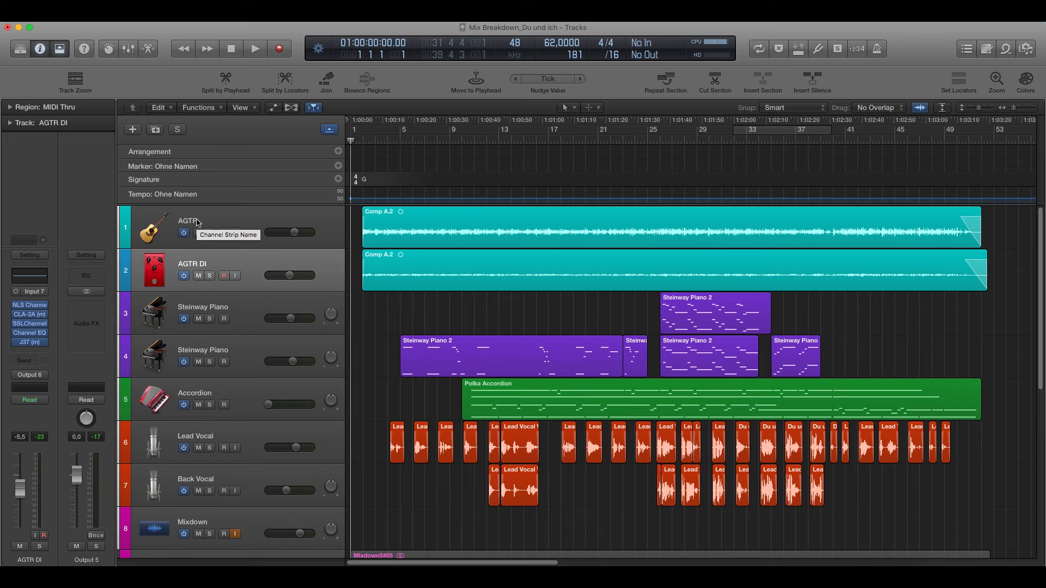
mouse_move(207, 262)
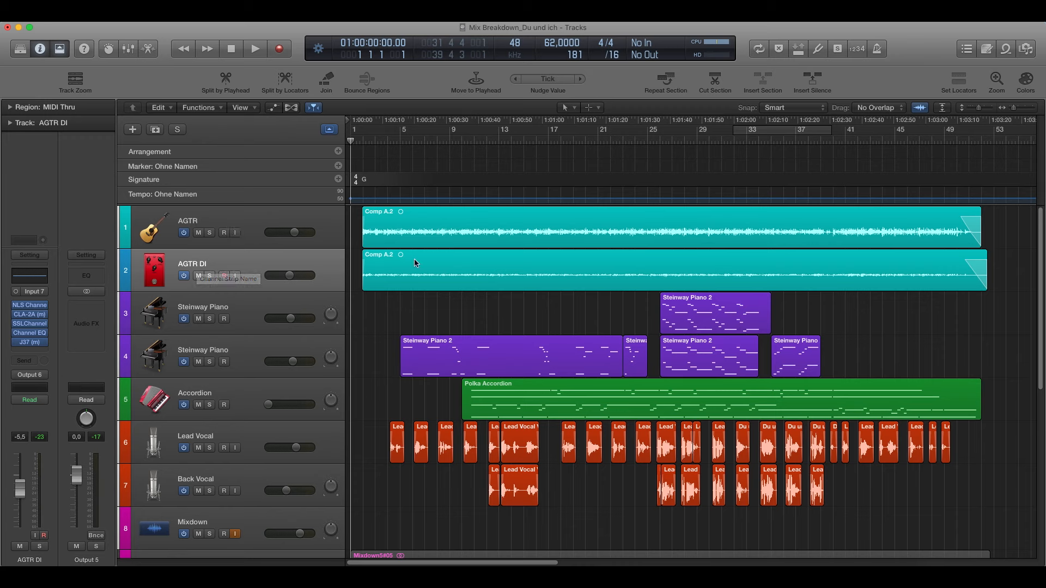
Show the Steinway Piano track's channel strip, then the Accordion track's plug-in chain.
left_click(203, 308)
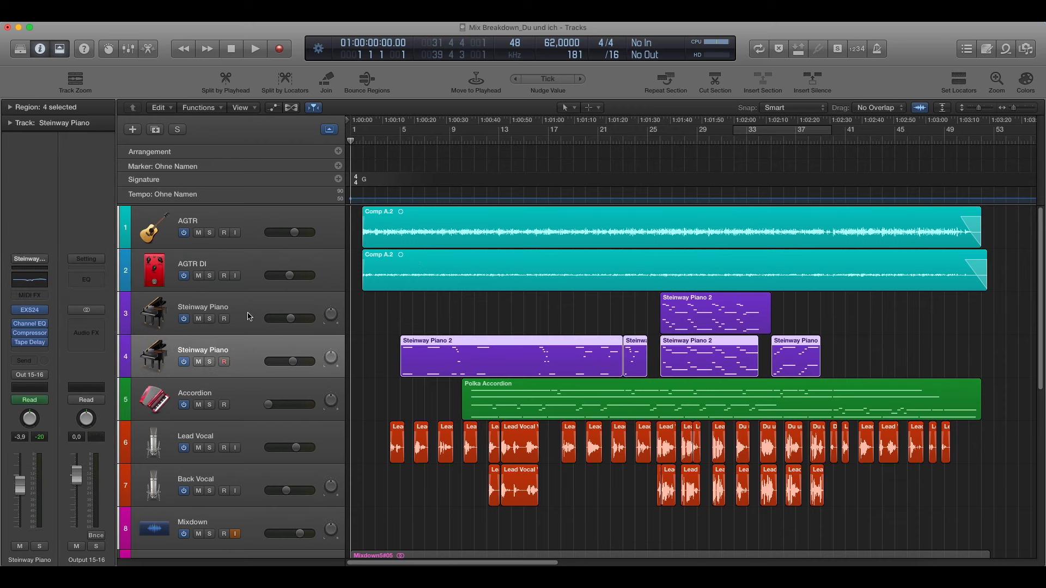
mouse_move(248, 316)
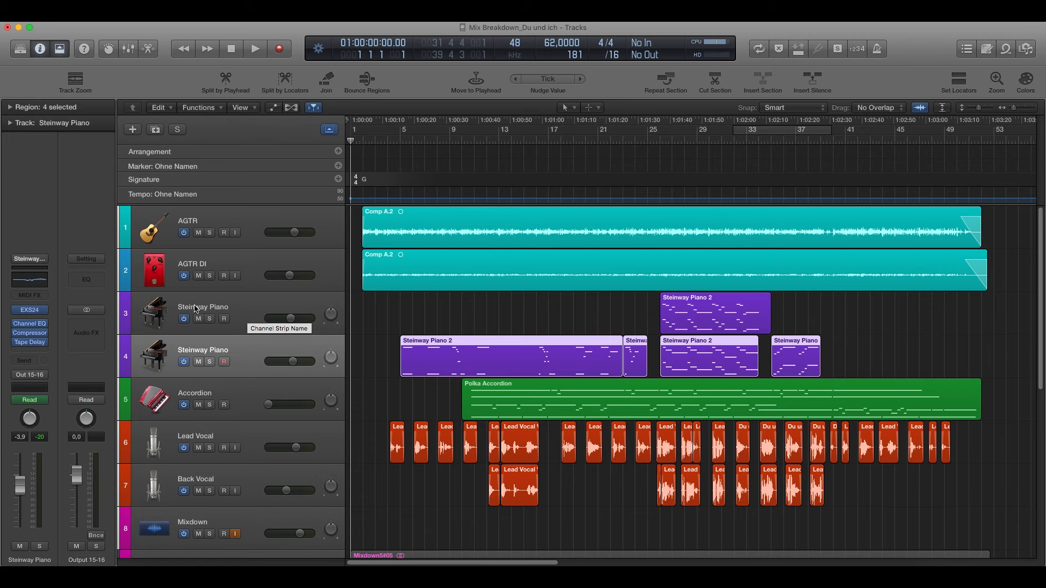
mouse_move(262, 307)
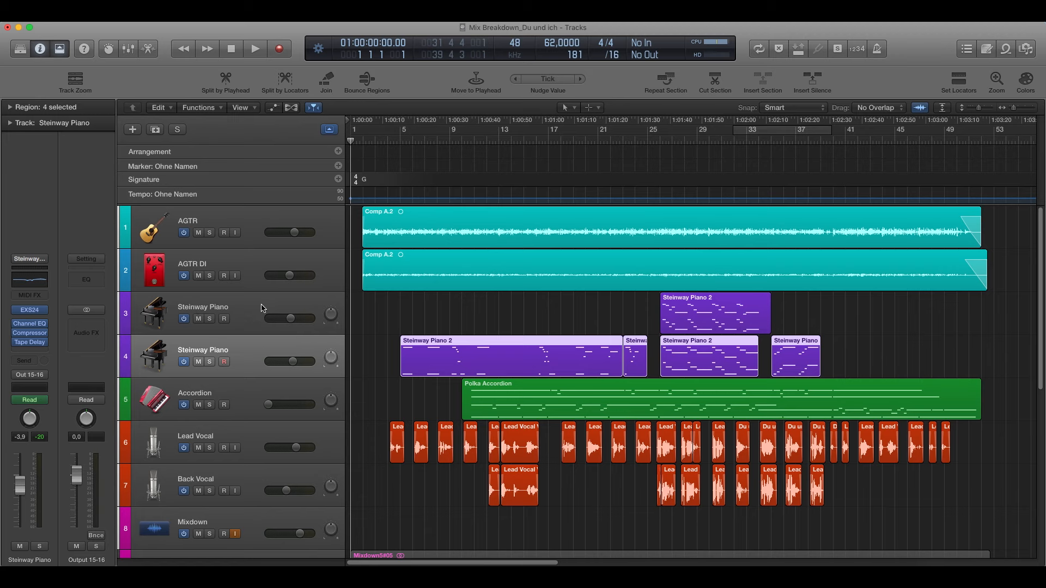
mouse_move(242, 389)
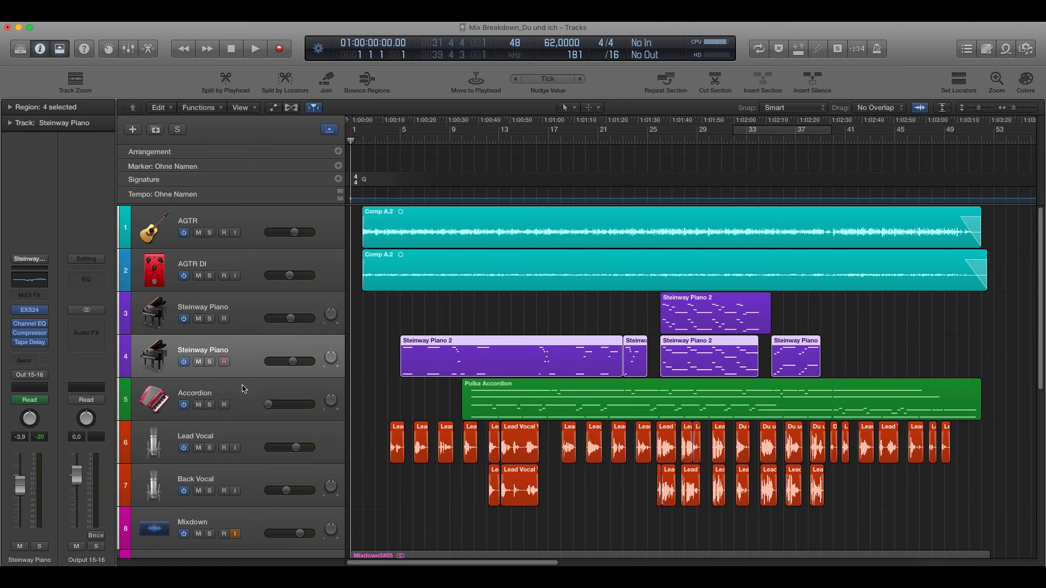
left_click(714, 399)
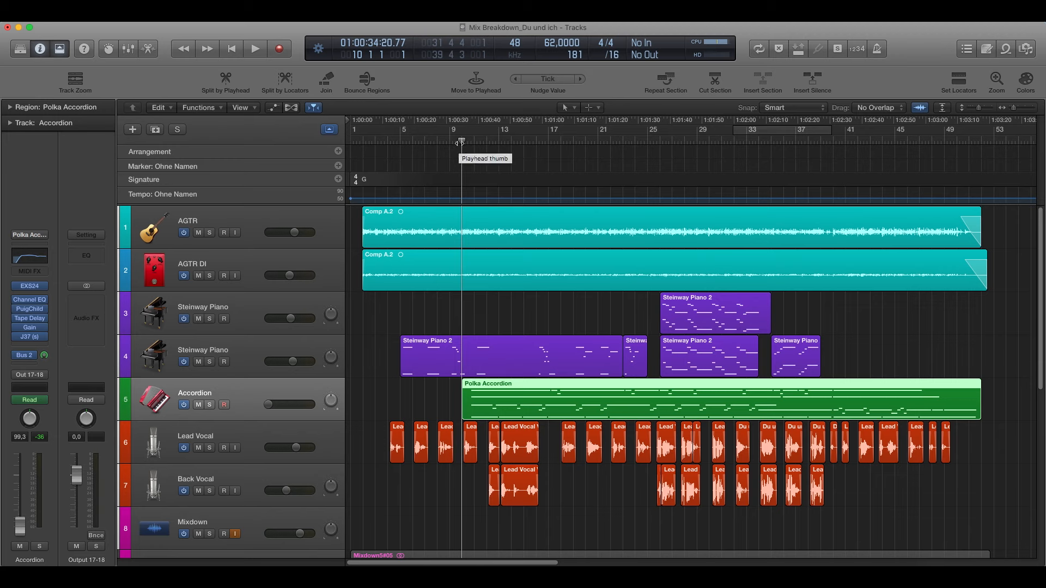
mouse_move(393, 393)
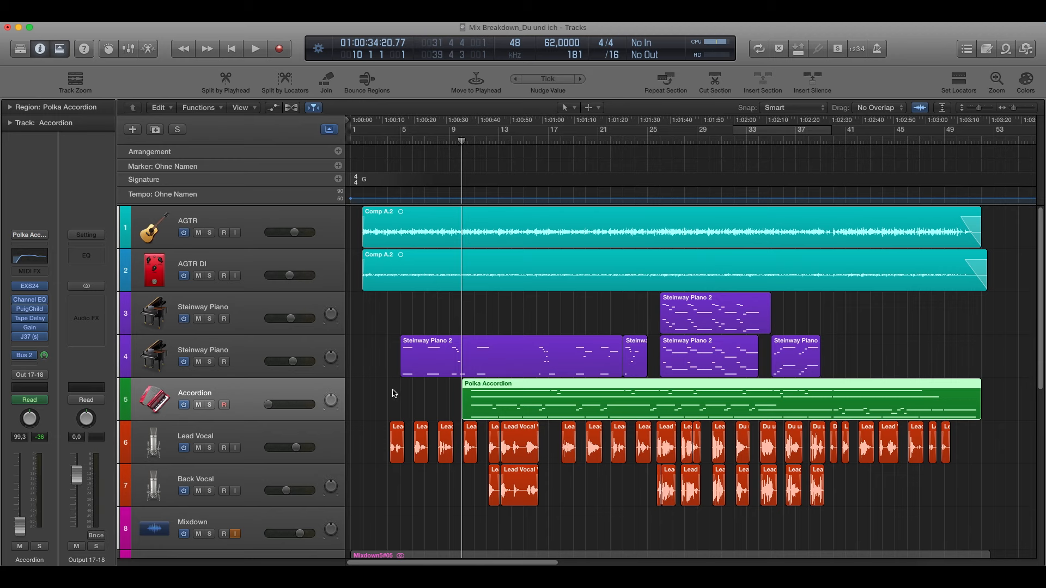
mouse_move(399, 389)
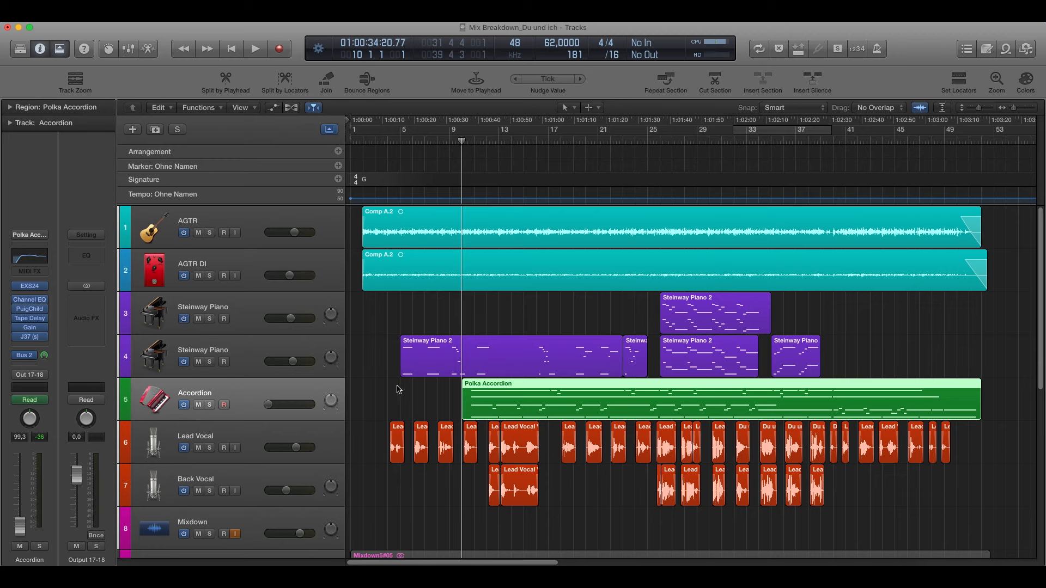
mouse_move(392, 395)
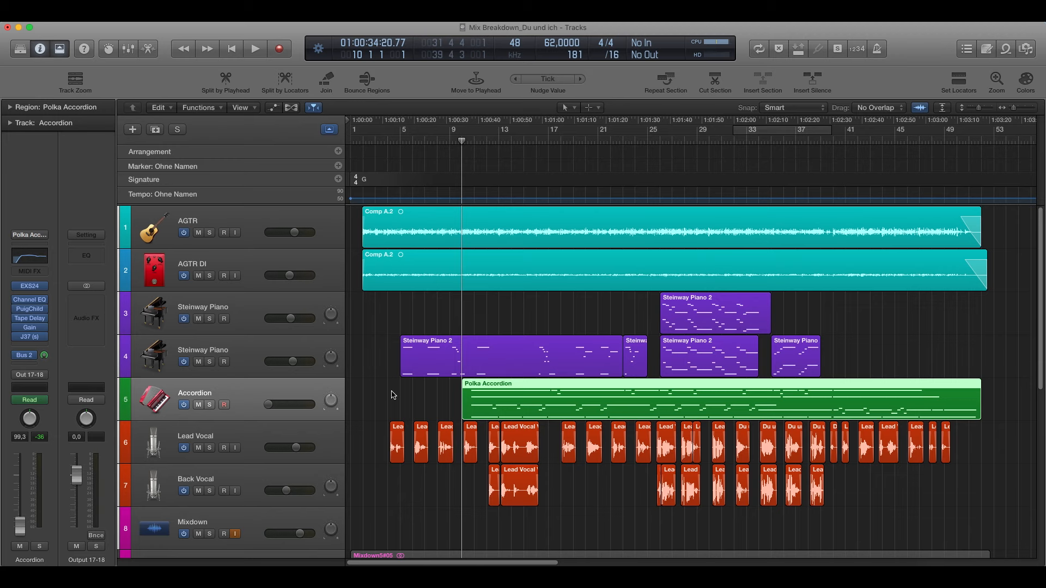
mouse_move(416, 380)
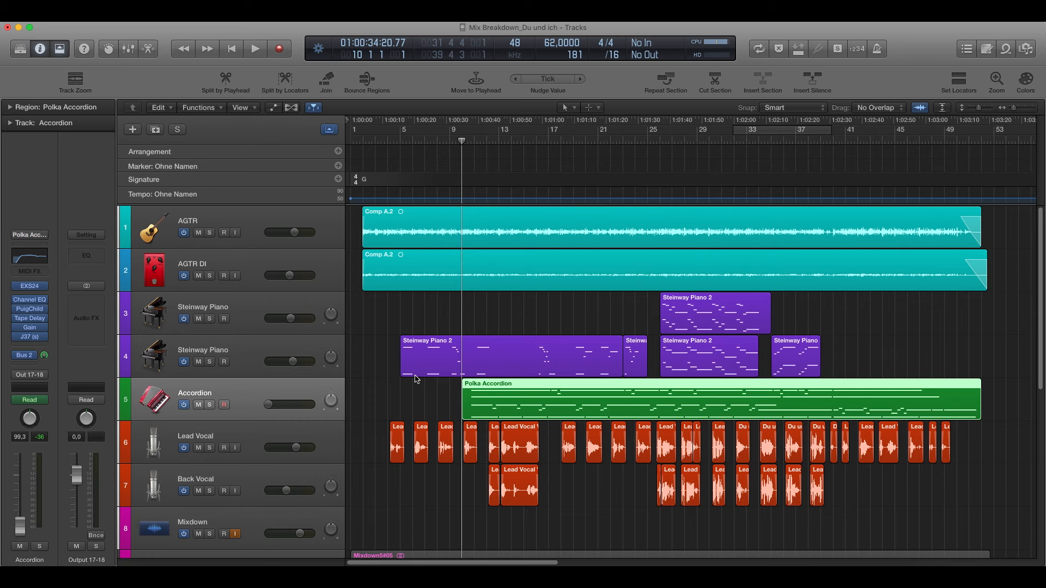
Show the Lead Vocal track's plug-in chain in the inspector.
left_click(196, 436)
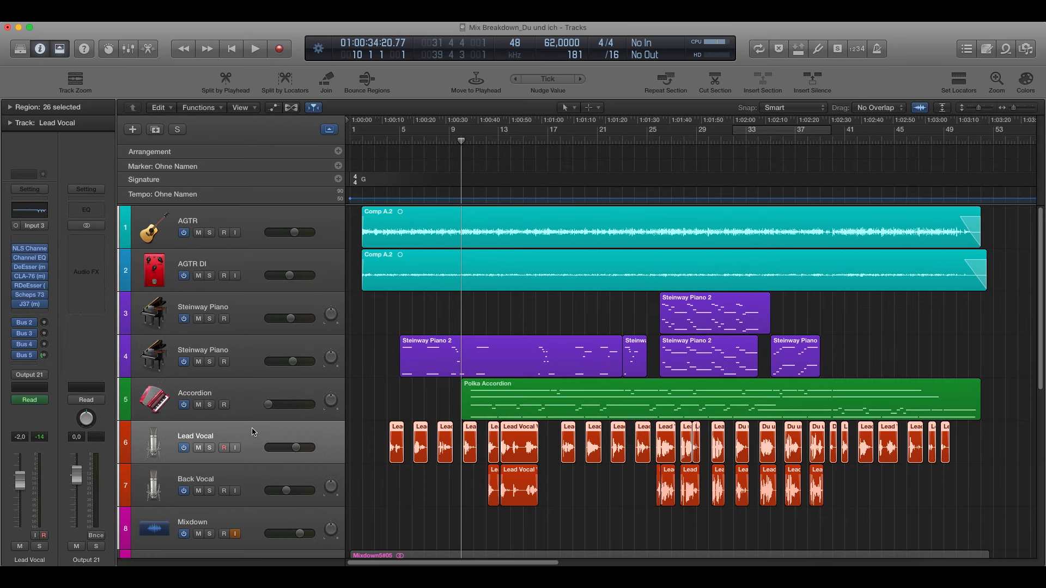
mouse_move(264, 455)
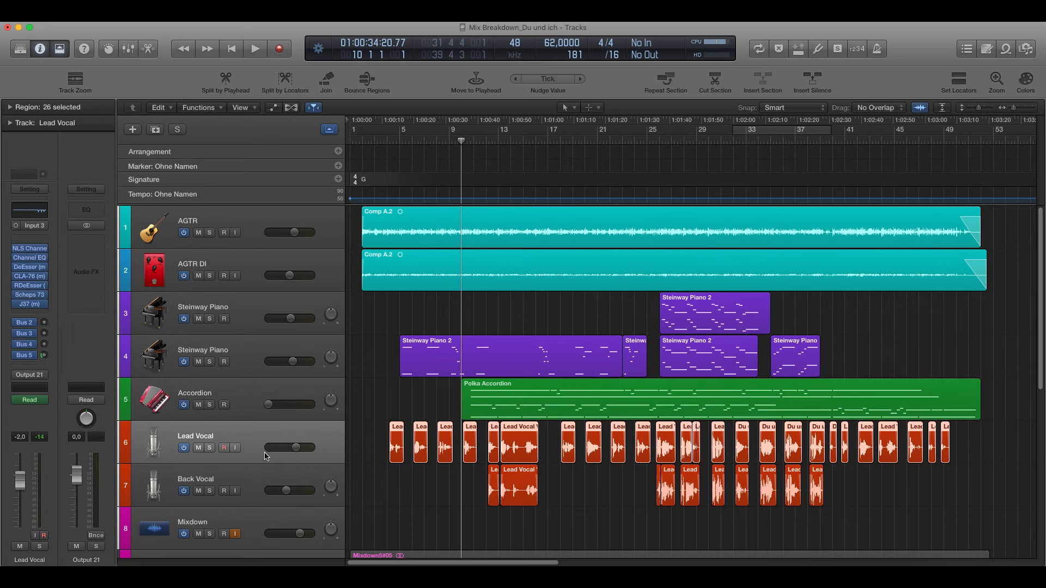
mouse_move(296, 447)
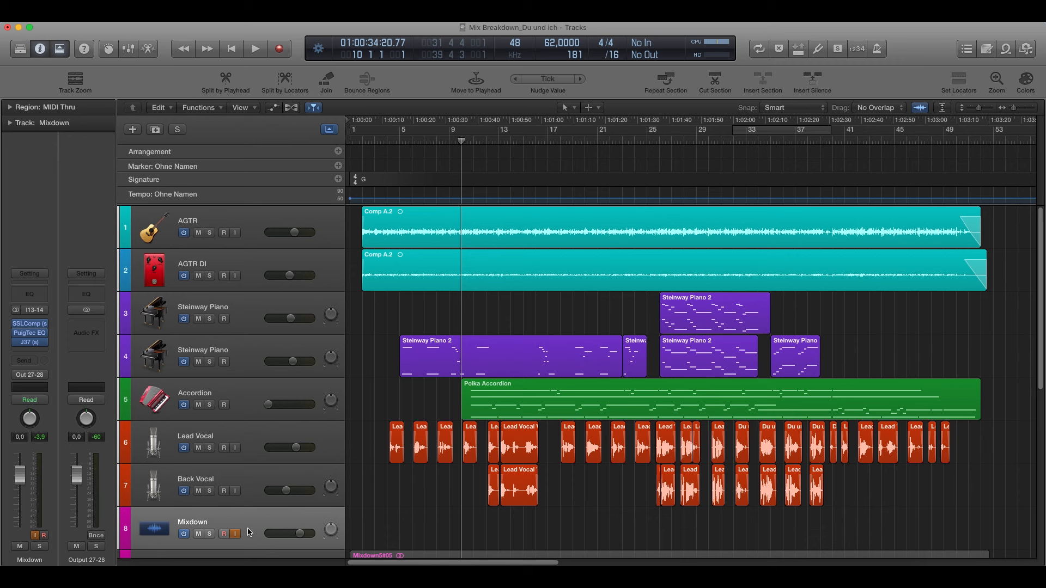
mouse_move(249, 532)
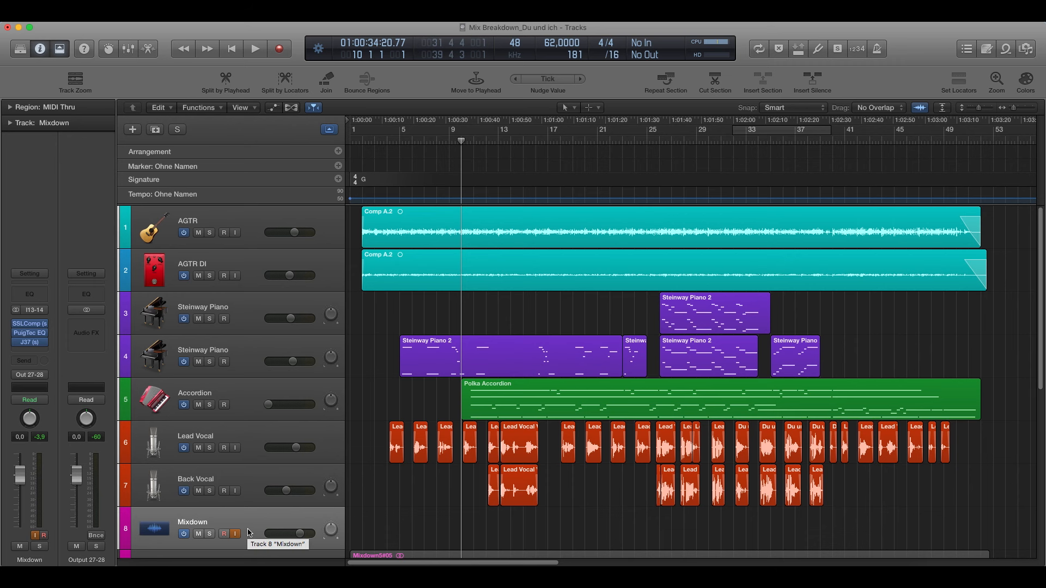
mouse_move(231, 522)
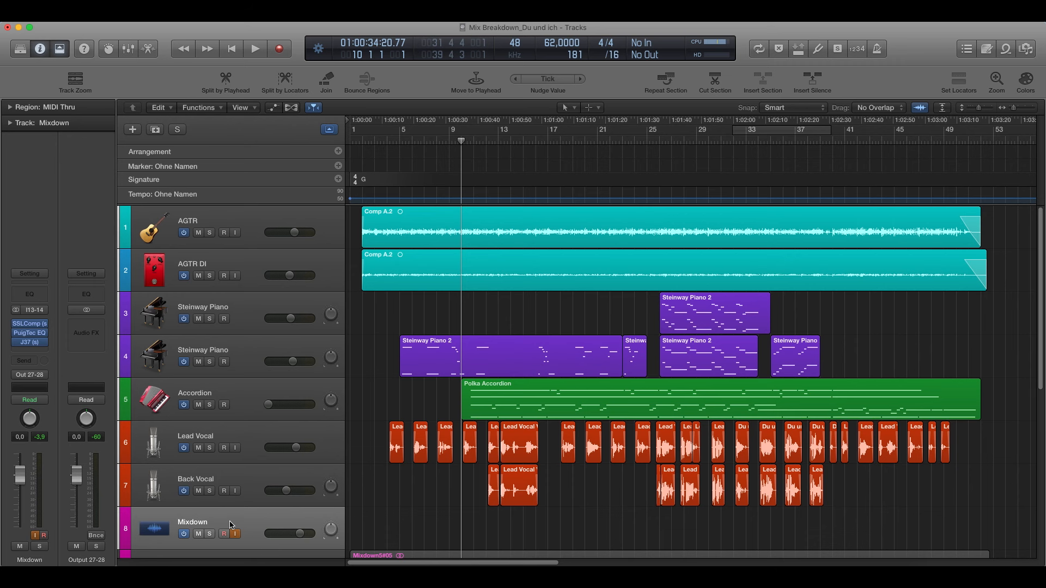
mouse_move(230, 524)
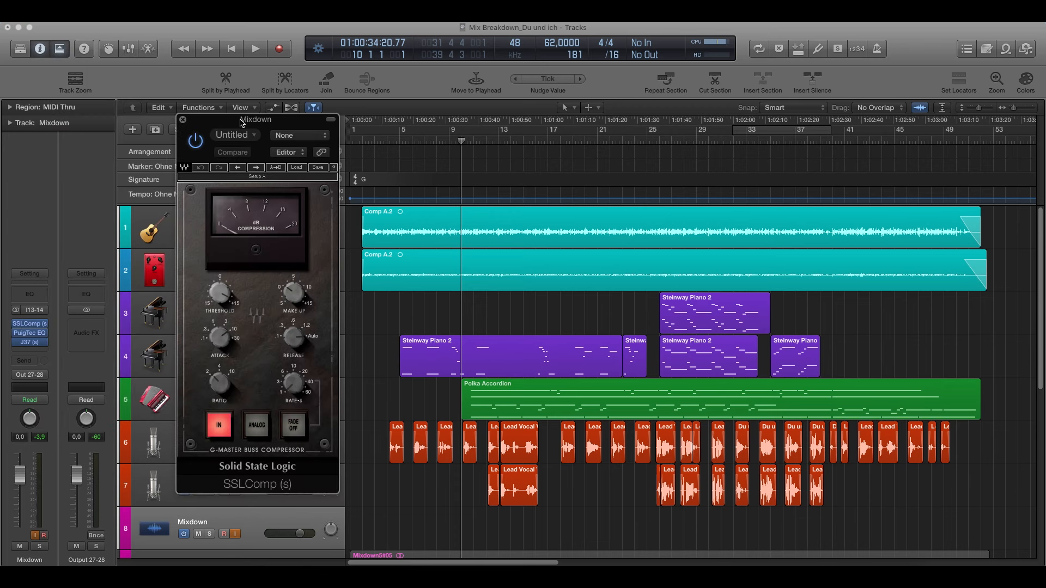
mouse_move(230, 131)
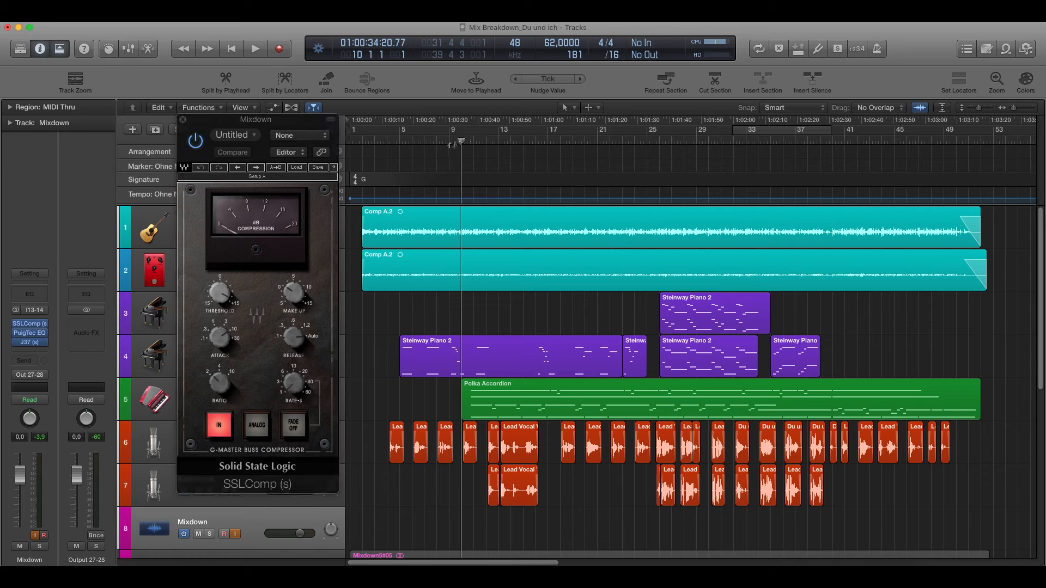
Bring up the SSLComp bus compressor on the Mixdown channel strip.
left_click(254, 49)
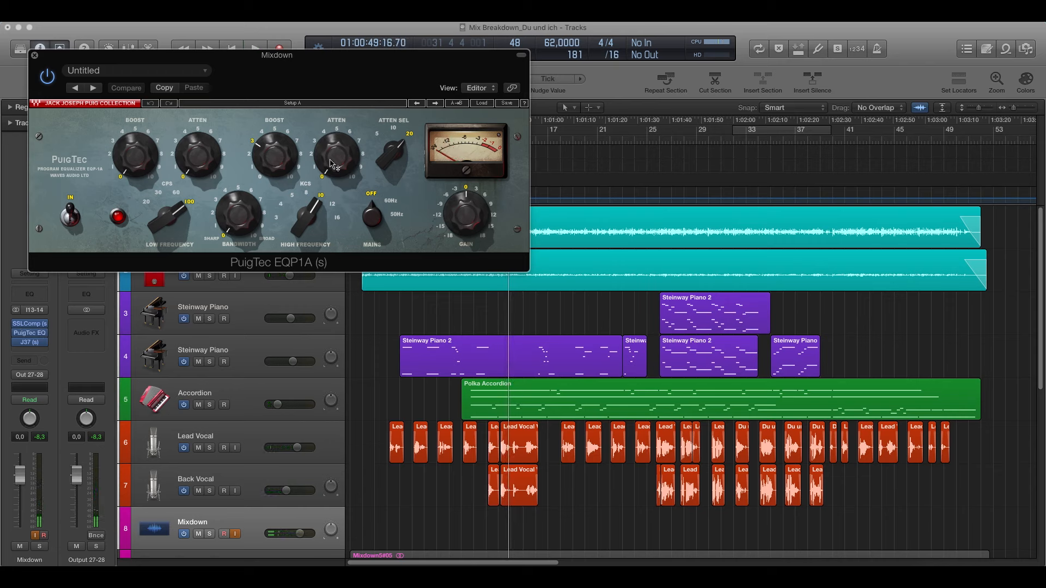
mouse_move(381, 224)
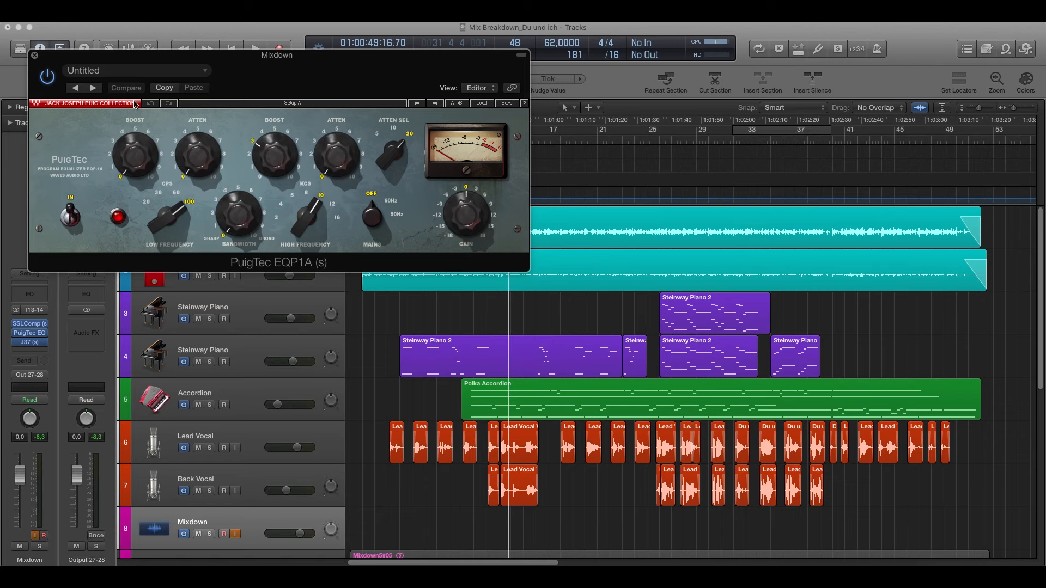
Bring up the Abbey Road J37 tape machine plug-in on the Mixdown track.
left_click(36, 57)
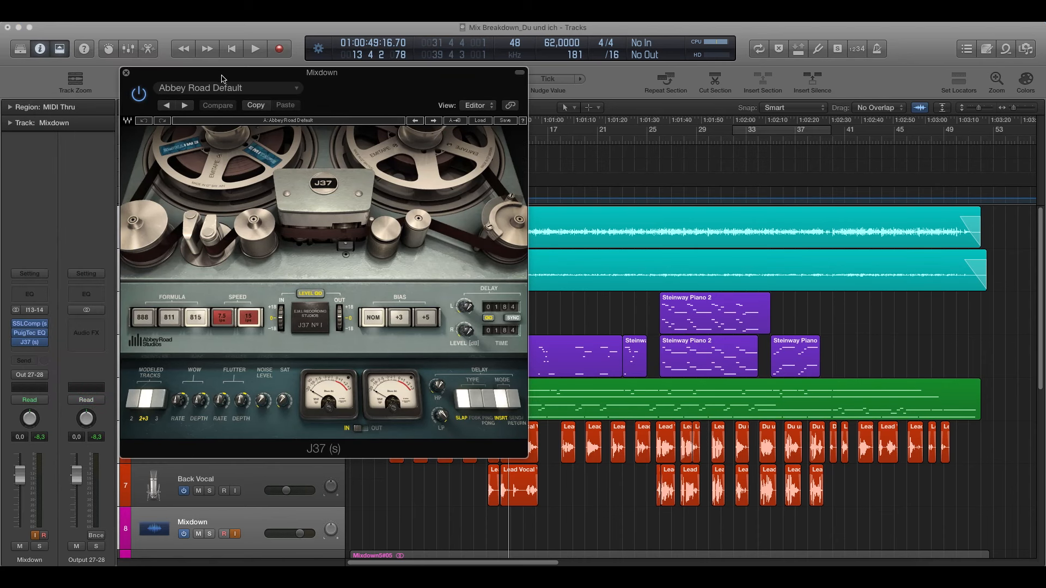
mouse_move(229, 298)
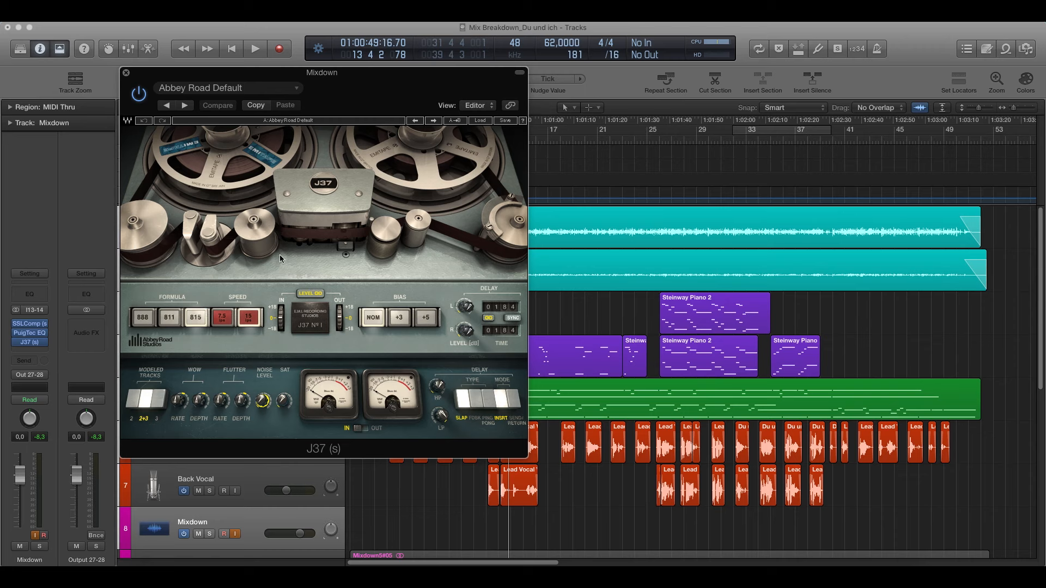
mouse_move(270, 78)
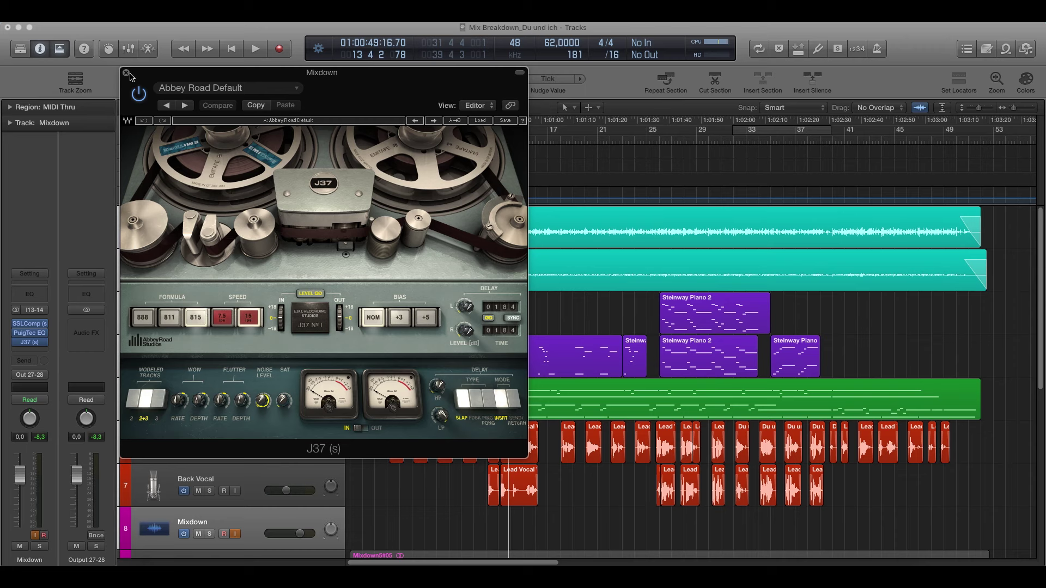
Close the mixdown J37 window, mute the AGTR DI track and show the AGTR guitar chain.
left_click(126, 73)
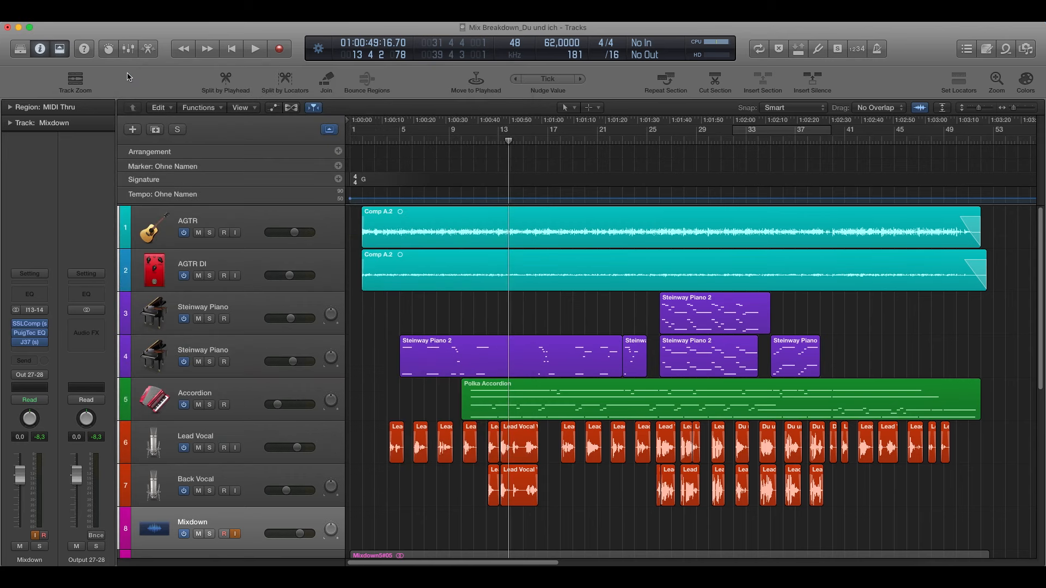
mouse_move(265, 224)
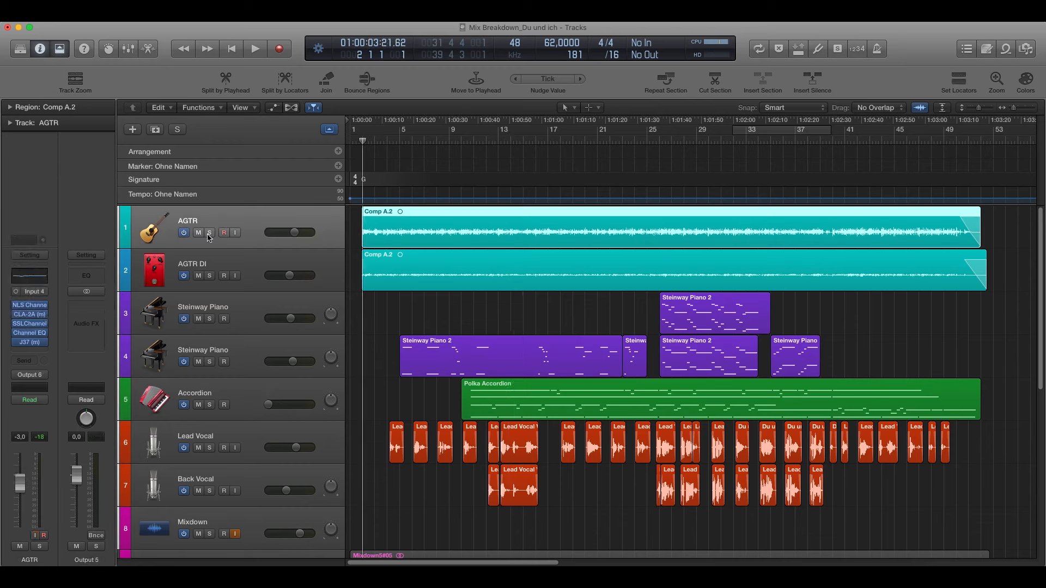
left_click(198, 276)
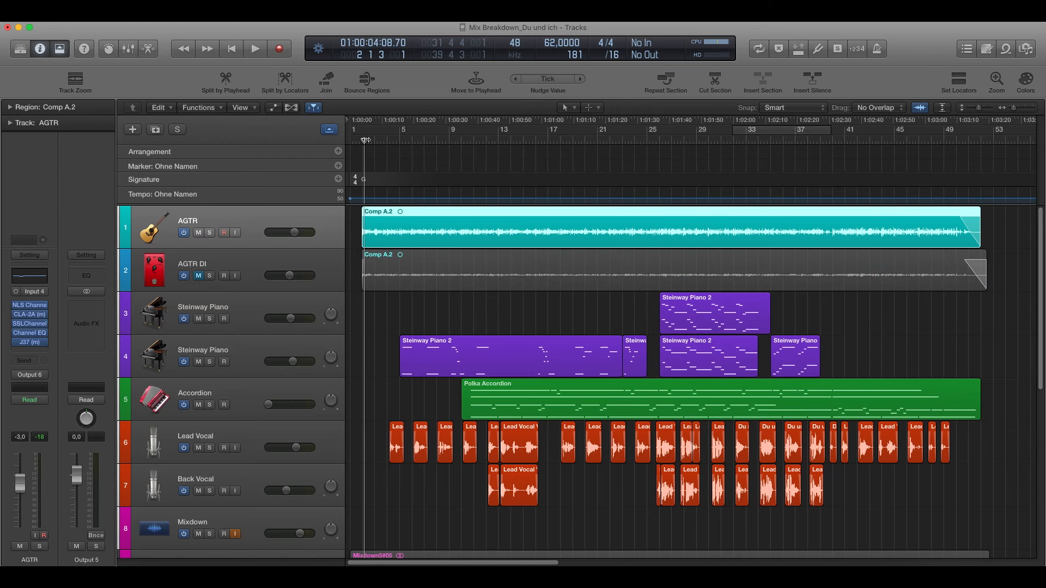
left_click(255, 49)
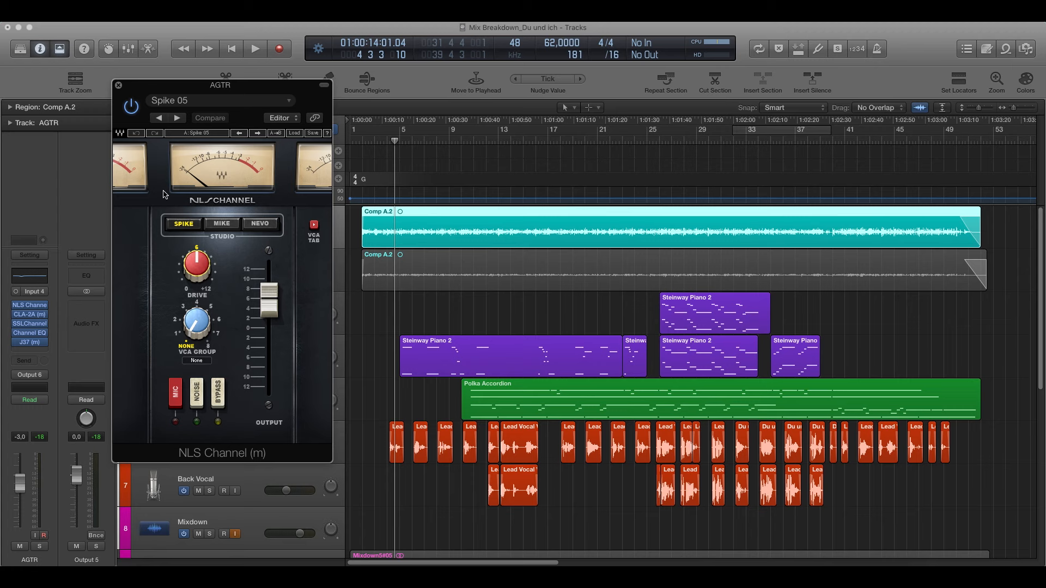
Bring up the NLS Channel console plug-in on the AGTR guitar track.
left_click(118, 85)
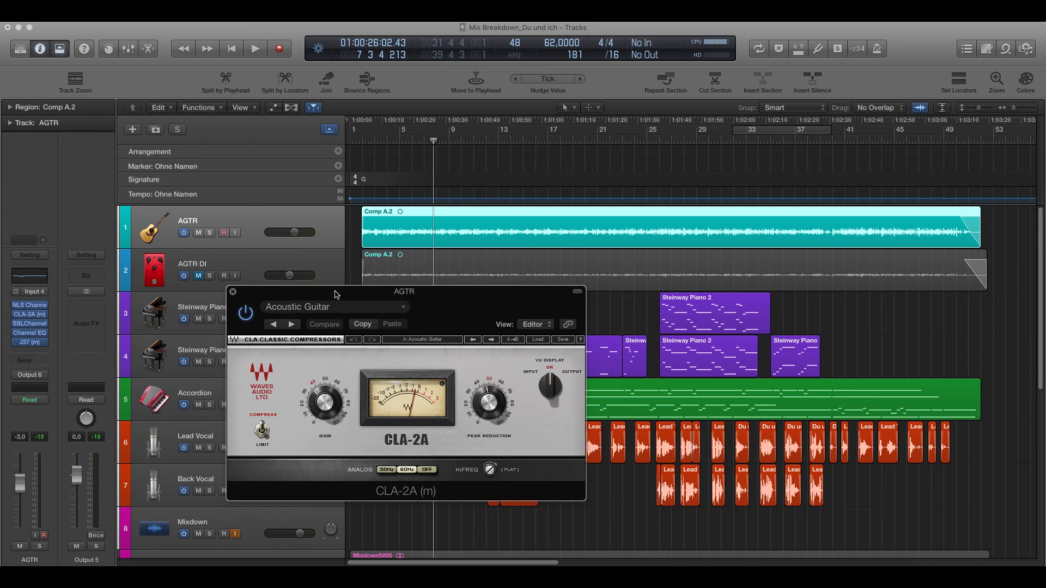
Audition the guitar through the CLA-2A compressor with its Acoustic Guitar preset, then stop.
left_click(255, 49)
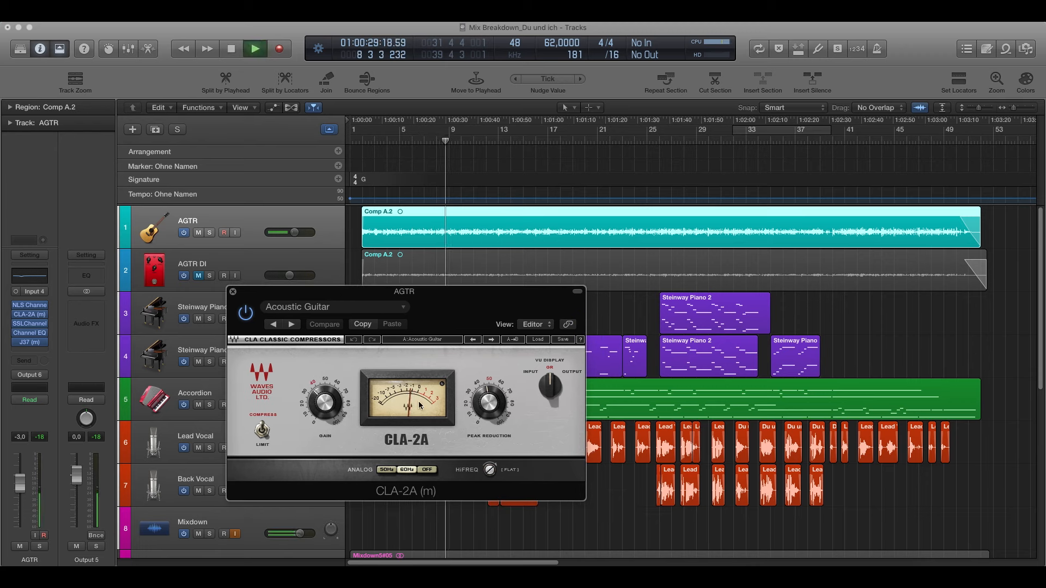
left_click(231, 49)
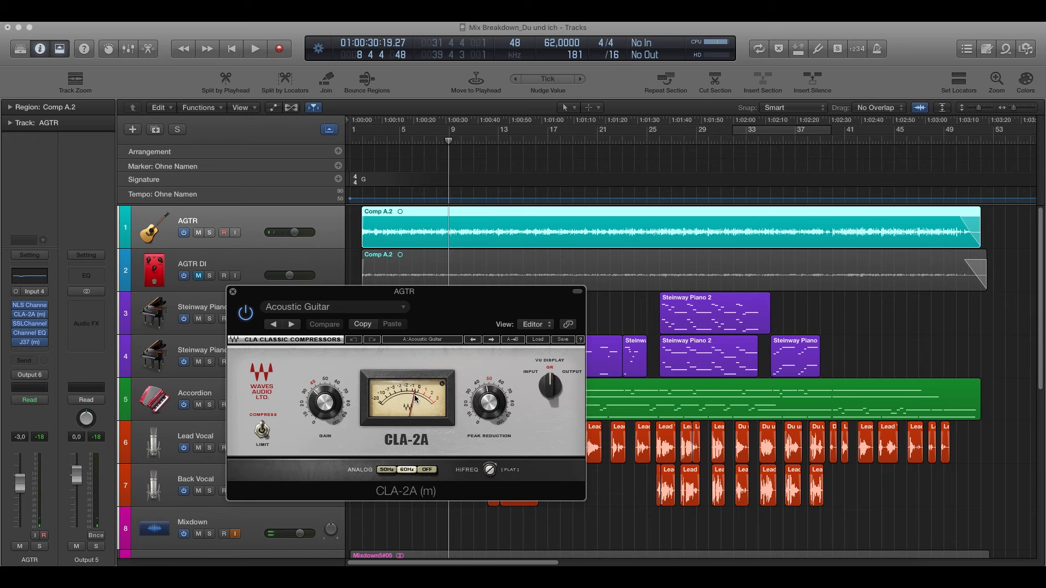
mouse_move(613, 301)
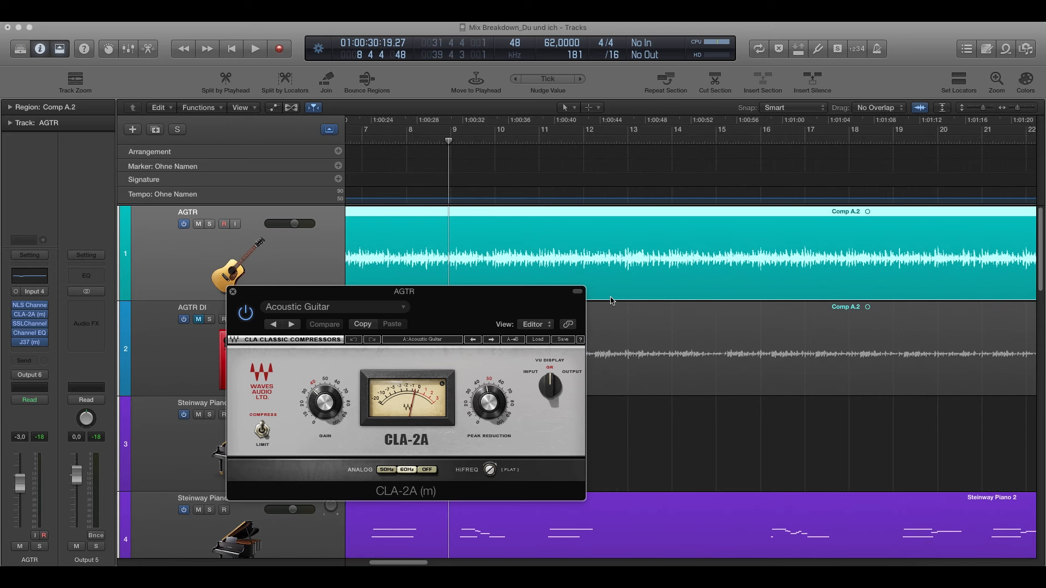
mouse_move(528, 283)
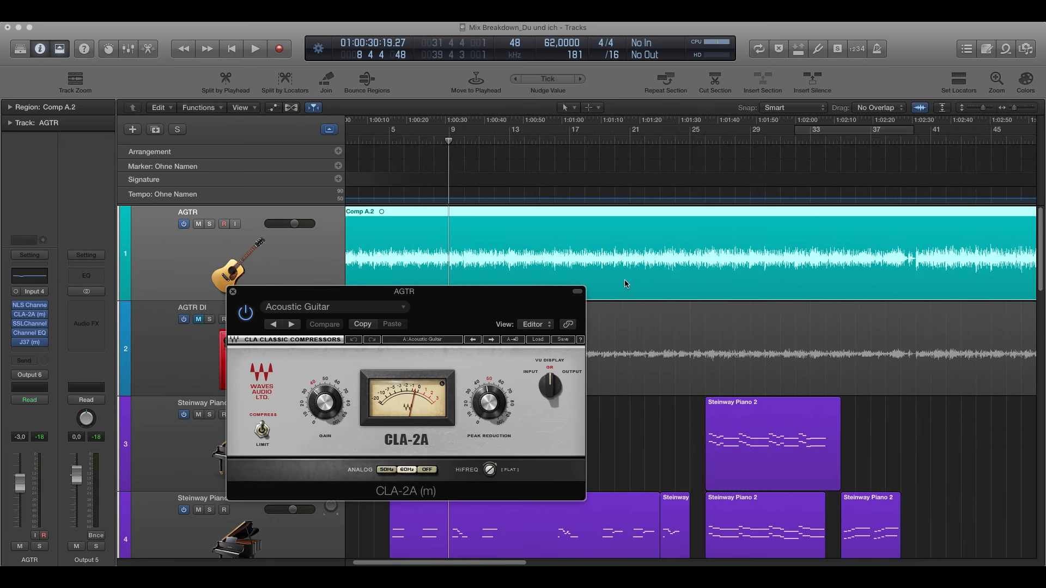
left_click(255, 49)
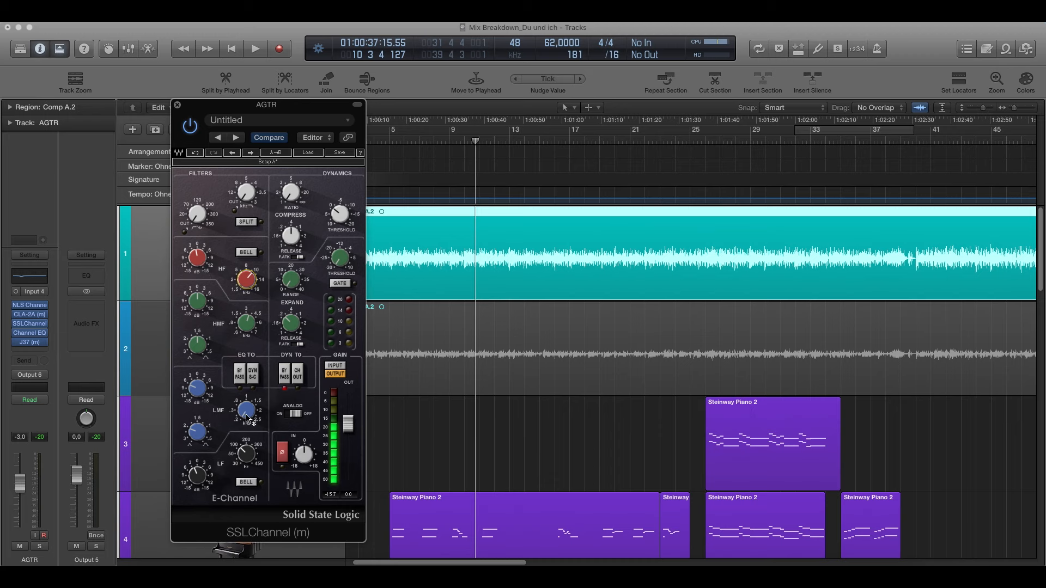
Review the AGTR SSLChannel settings while playing the song, moving its window toward the centre.
left_click_drag(243, 411, 245, 403)
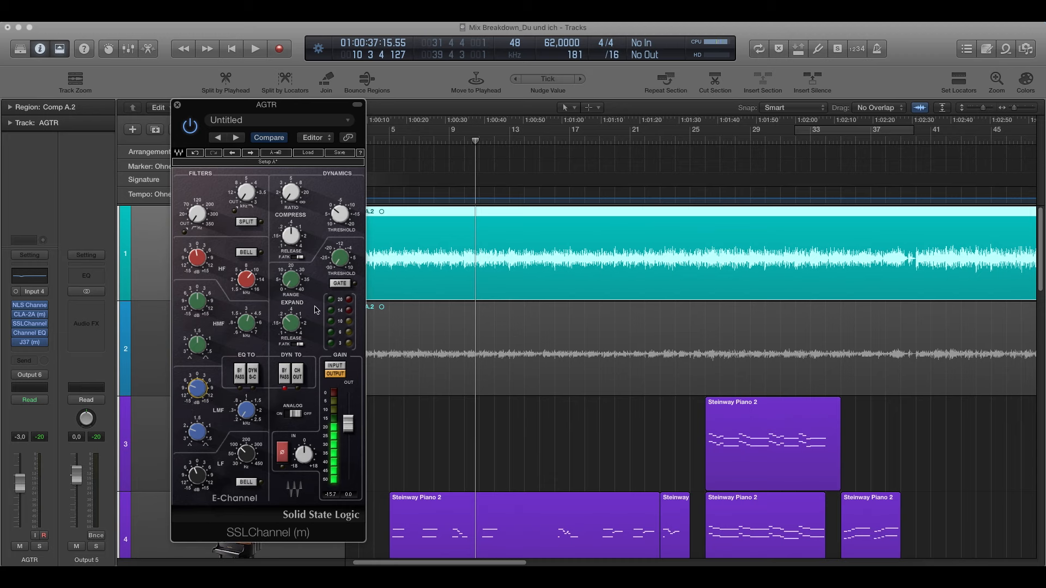
mouse_move(257, 462)
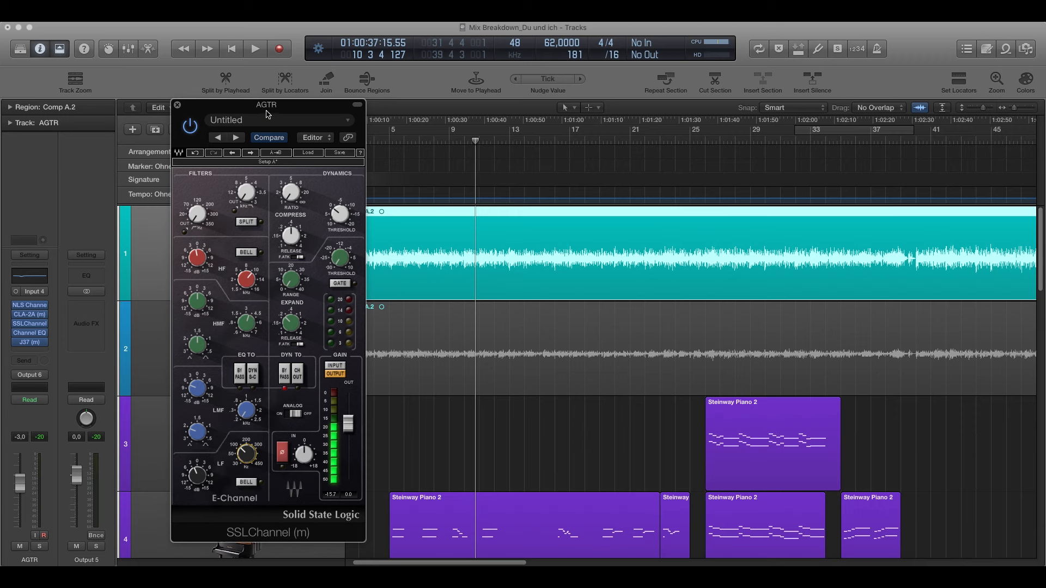
left_click_drag(266, 104, 259, 94)
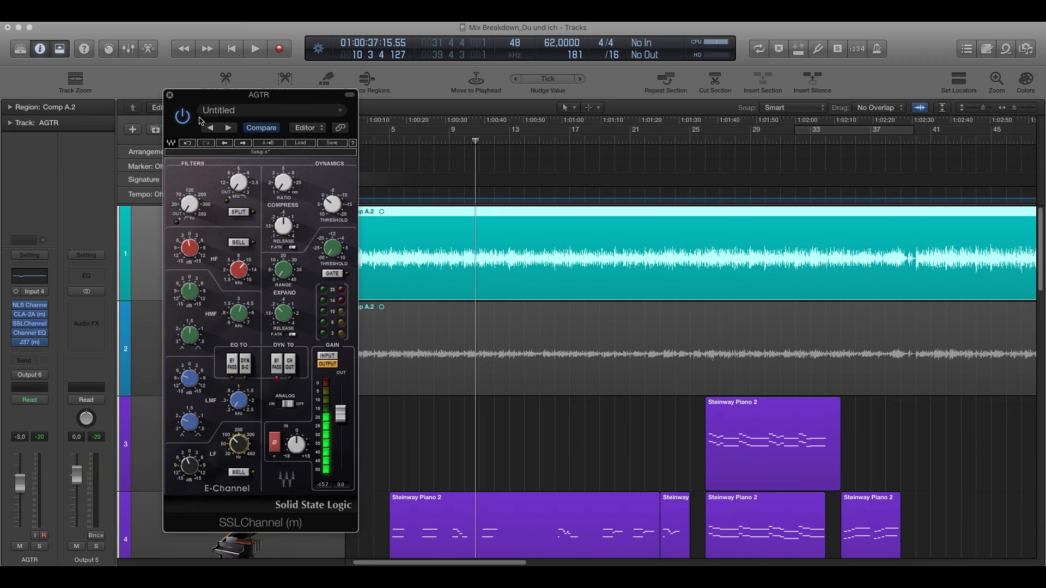
left_click(253, 49)
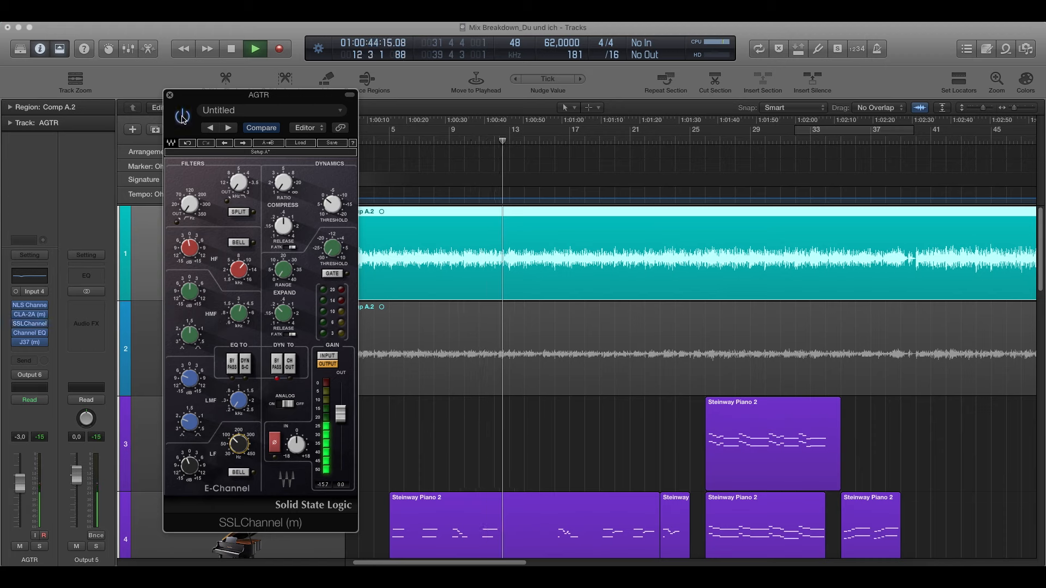
left_click(231, 49)
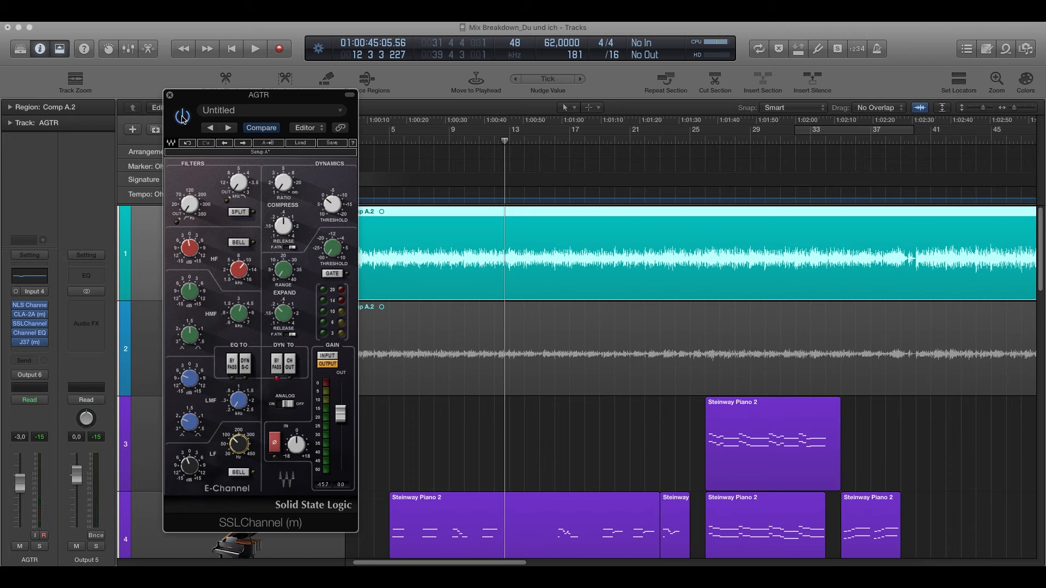
left_click_drag(259, 95, 525, 98)
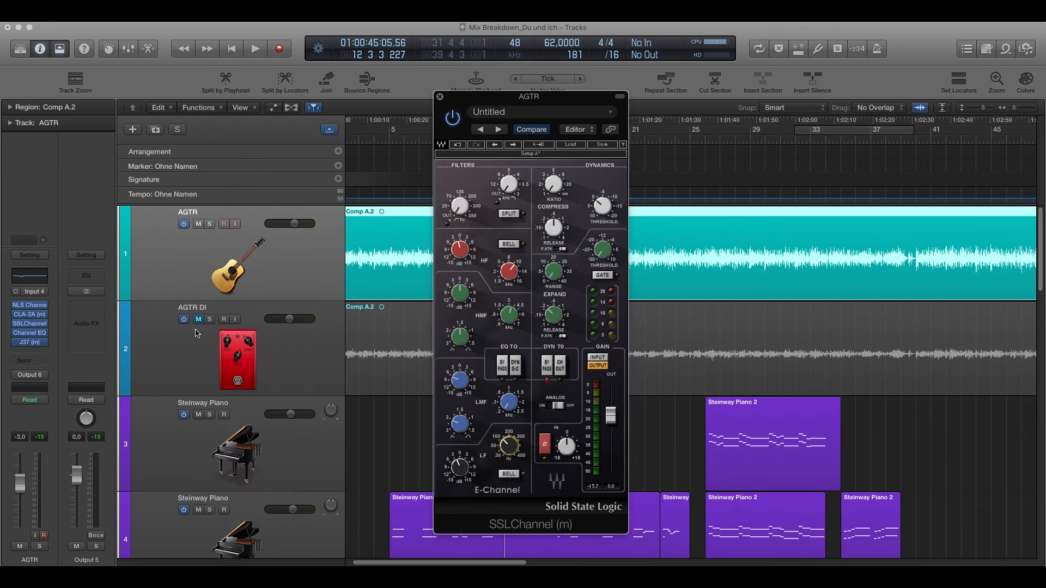
left_click(255, 49)
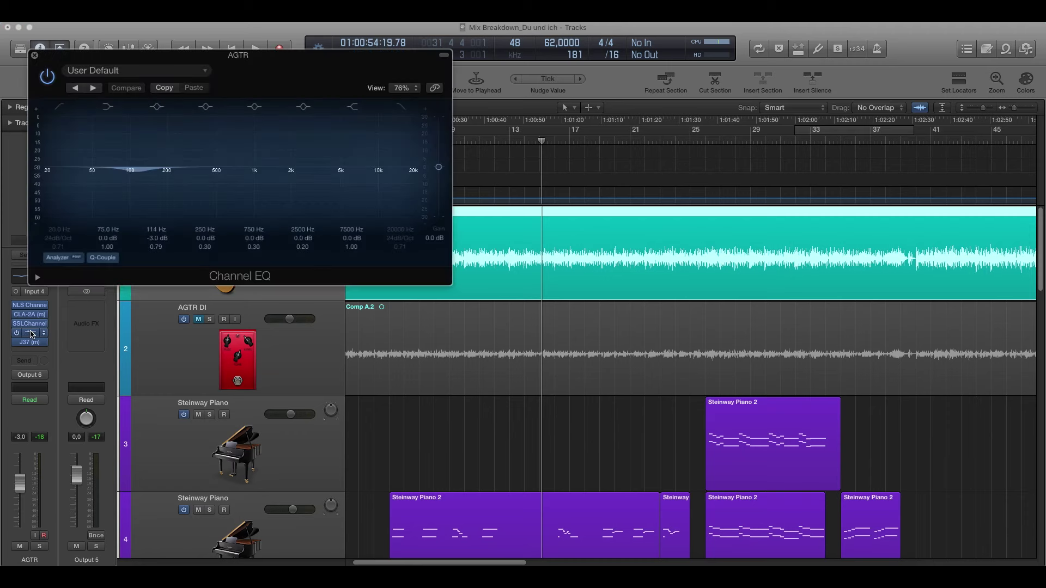
Look over the AGTR Channel EQ and J37 tape plug-ins, then close the plug-in window.
left_click(157, 107)
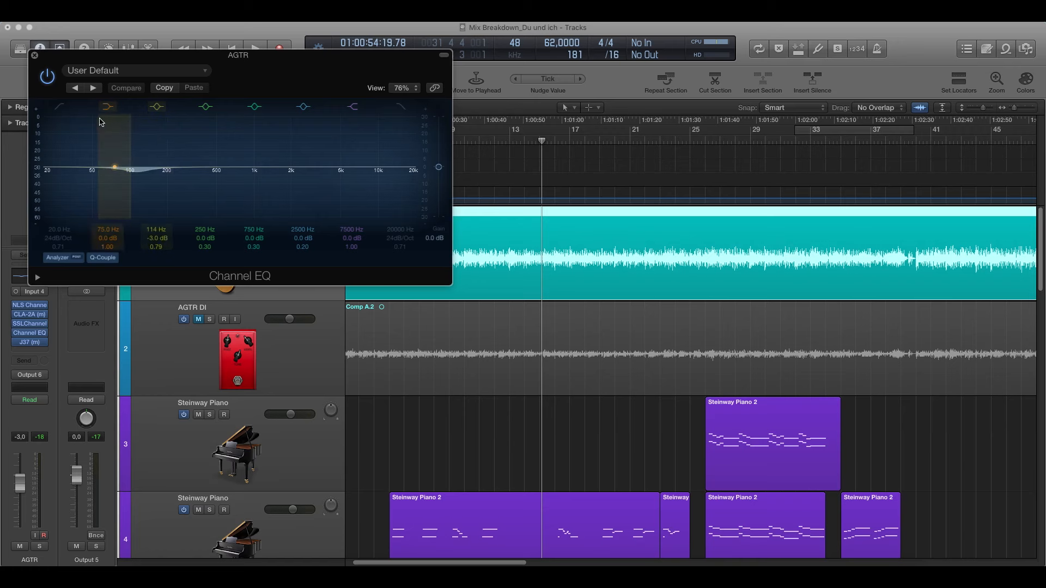
left_click(36, 57)
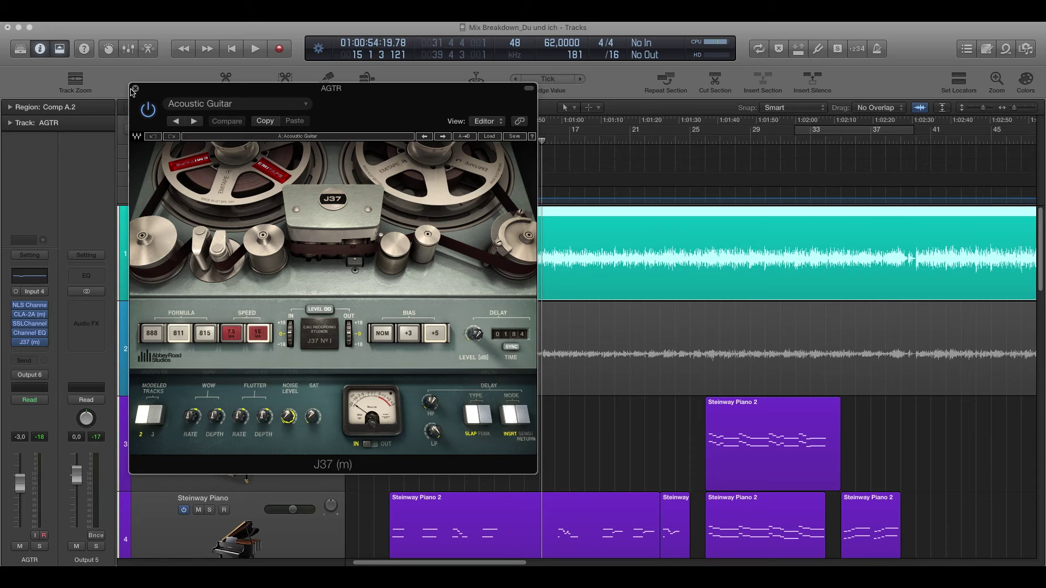
left_click(135, 90)
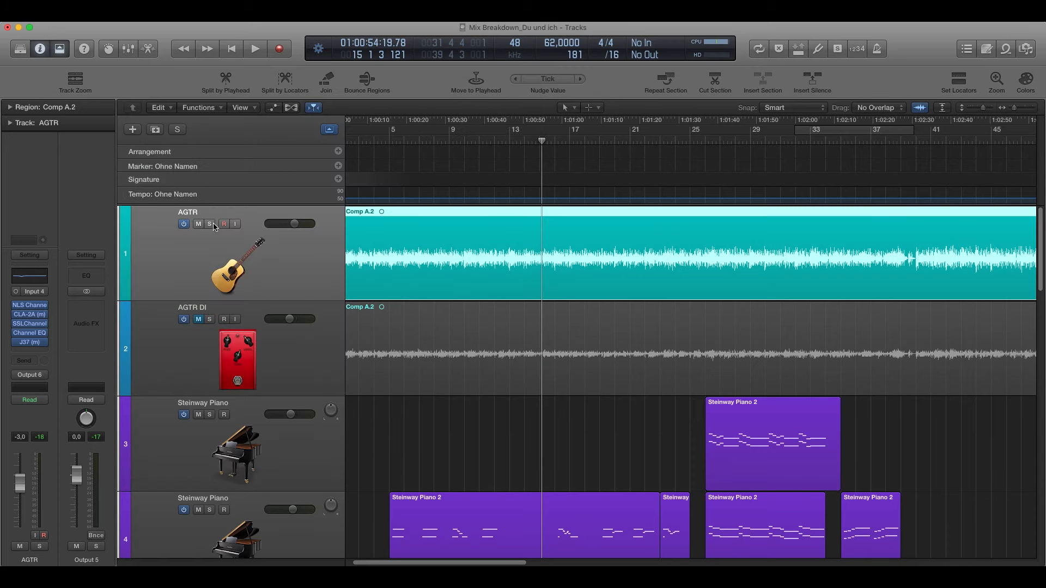
Switch to the AGTR DI track and look over its CLA-2A and SSLChannel settings, closing each.
left_click(198, 223)
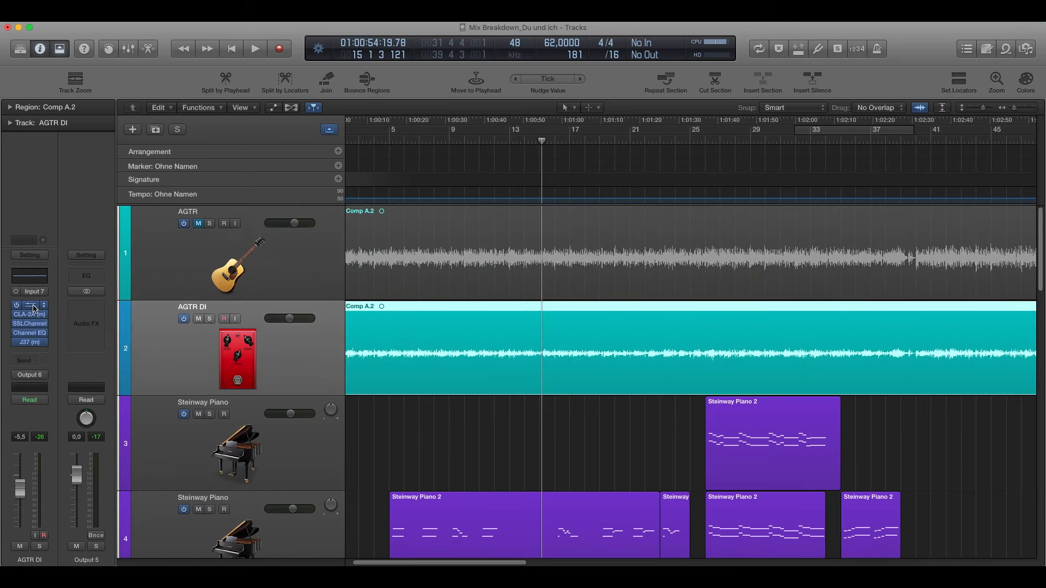
left_click(30, 314)
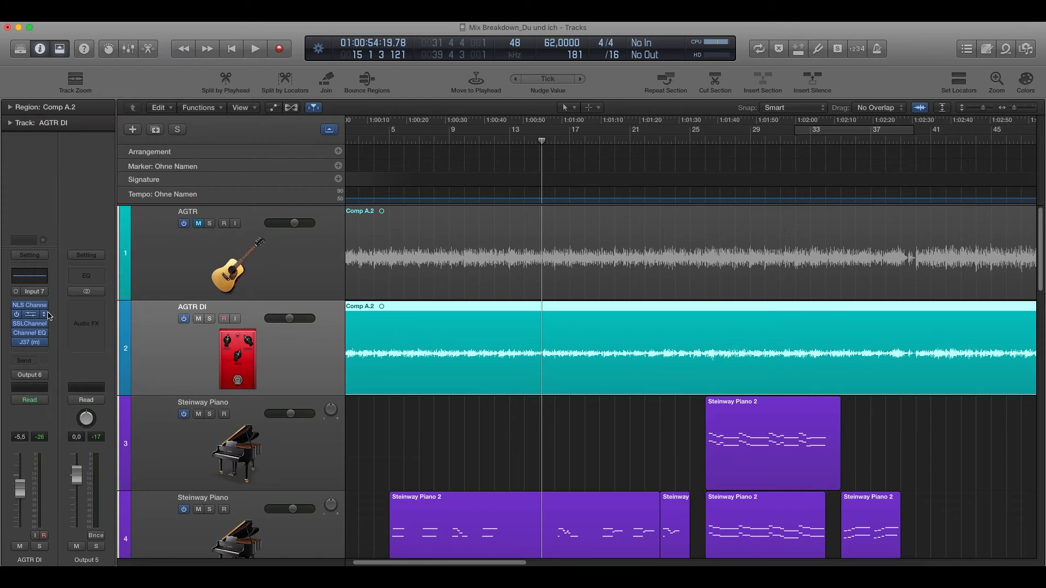
left_click(30, 314)
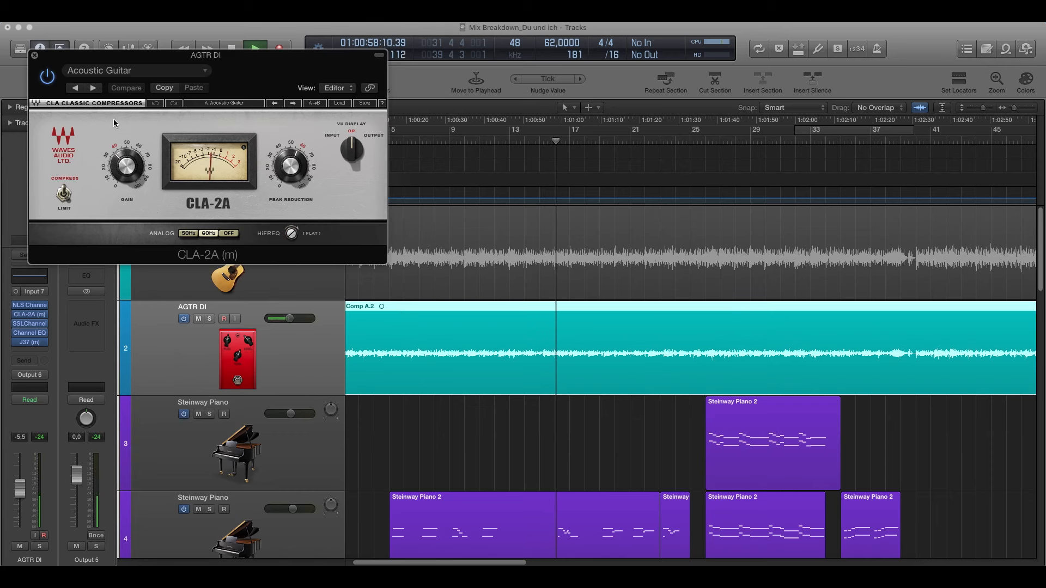
left_click(36, 57)
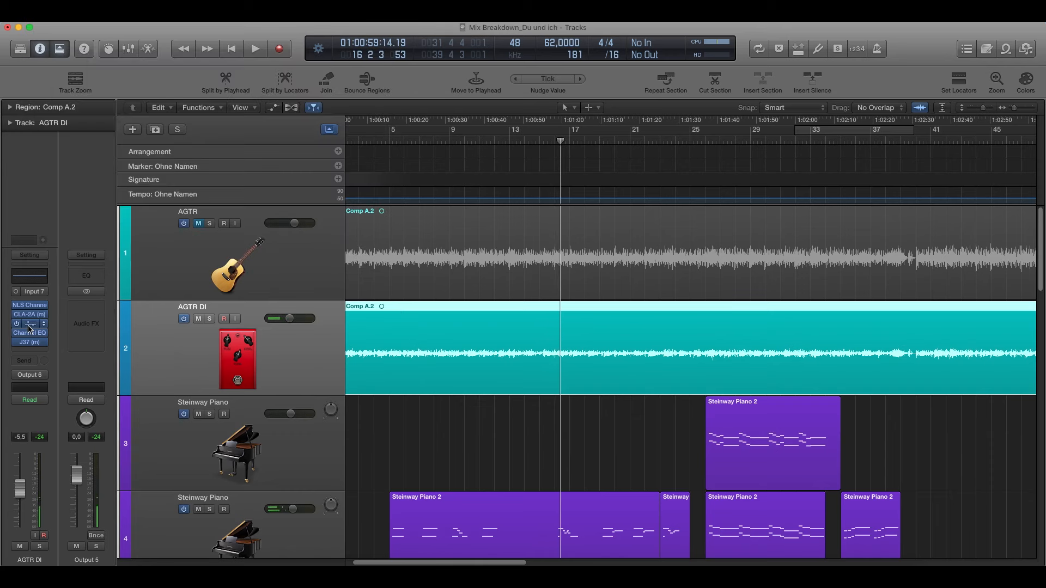
left_click(29, 322)
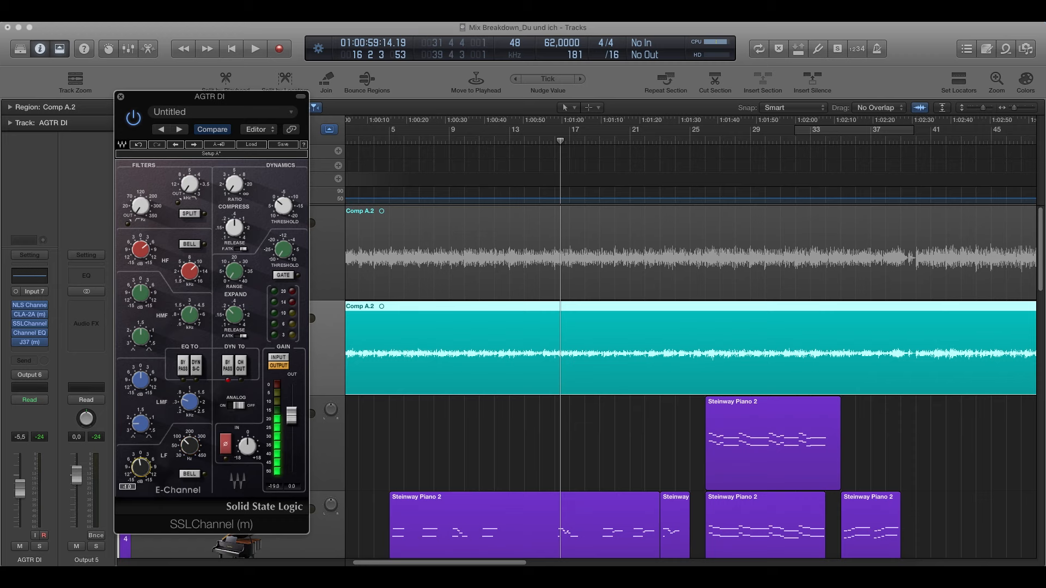
mouse_move(131, 102)
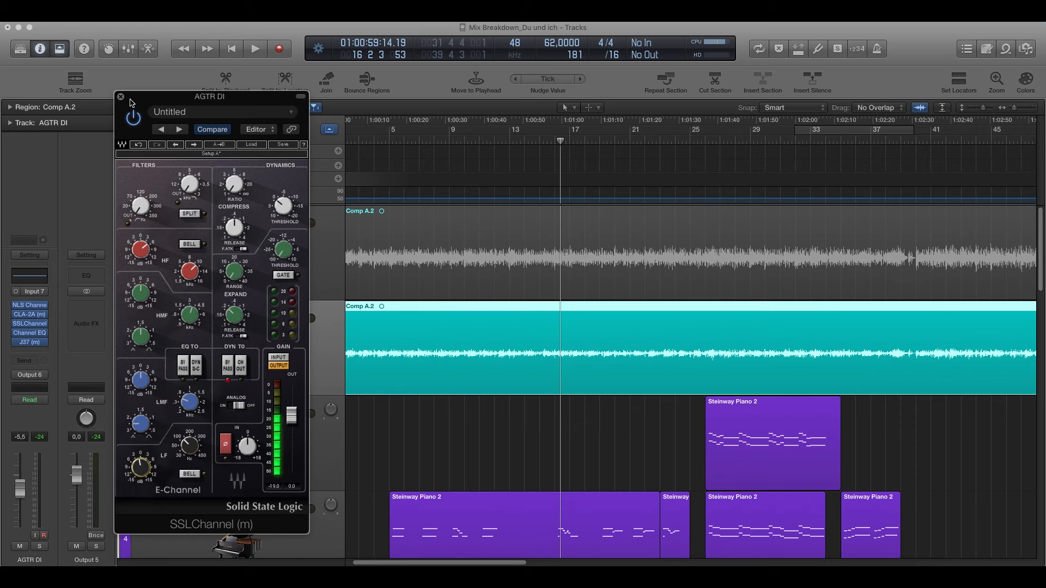
left_click(120, 96)
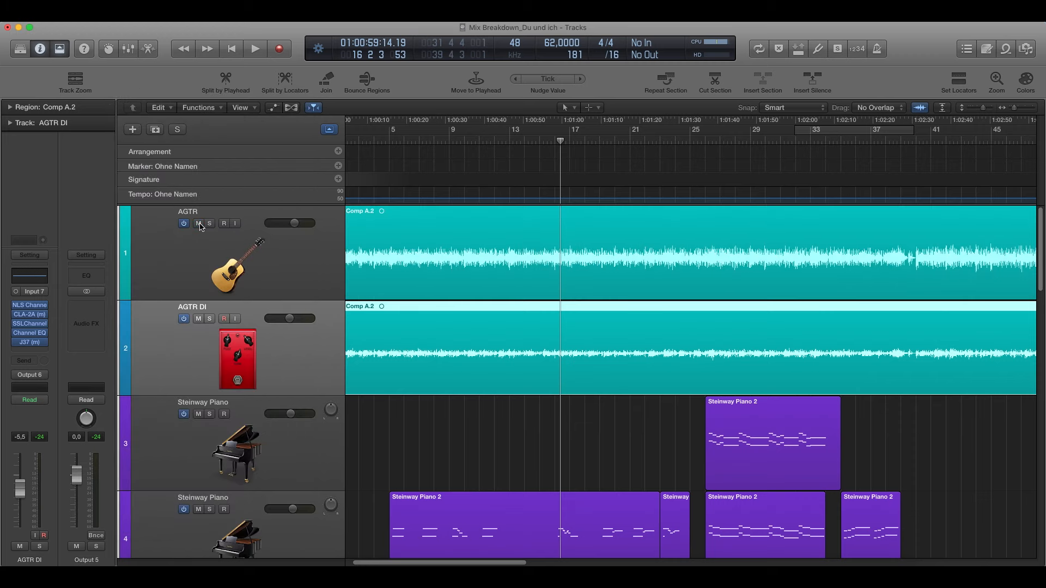
Play the song, muting and unmuting AGTR DI to compare the guitars solo and together.
left_click(255, 49)
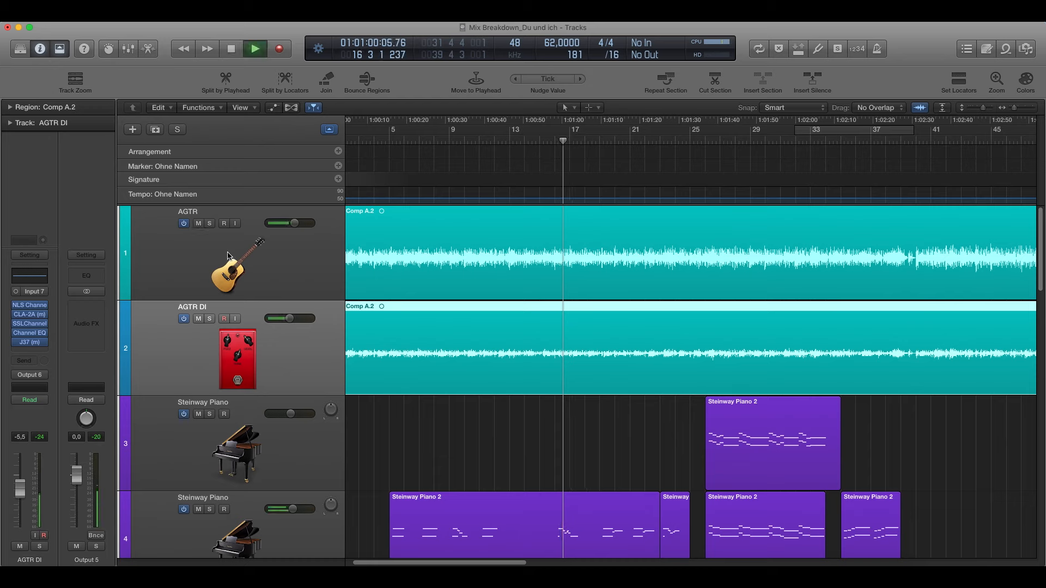
mouse_move(228, 255)
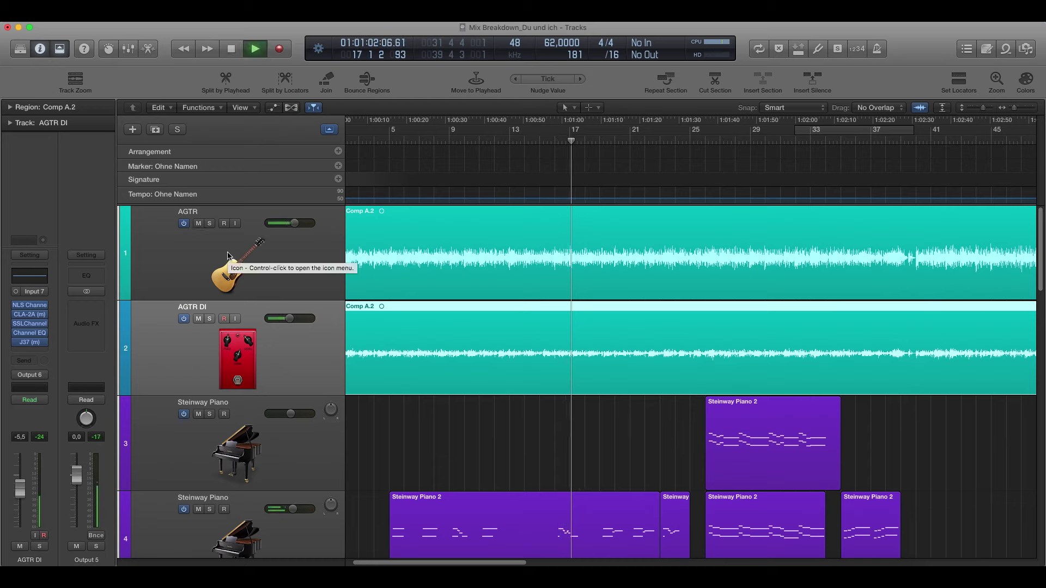
left_click(198, 319)
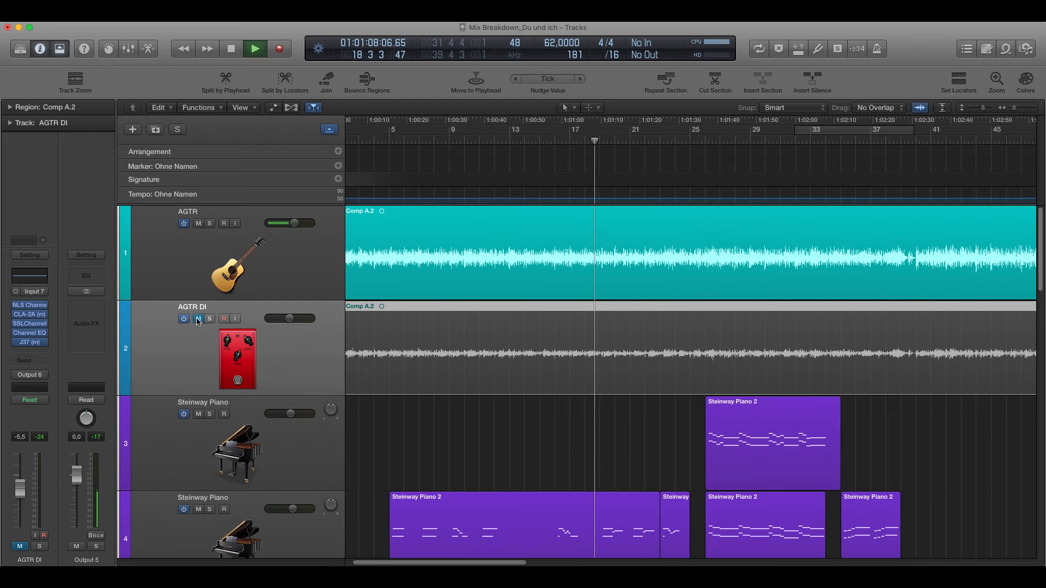
left_click(197, 318)
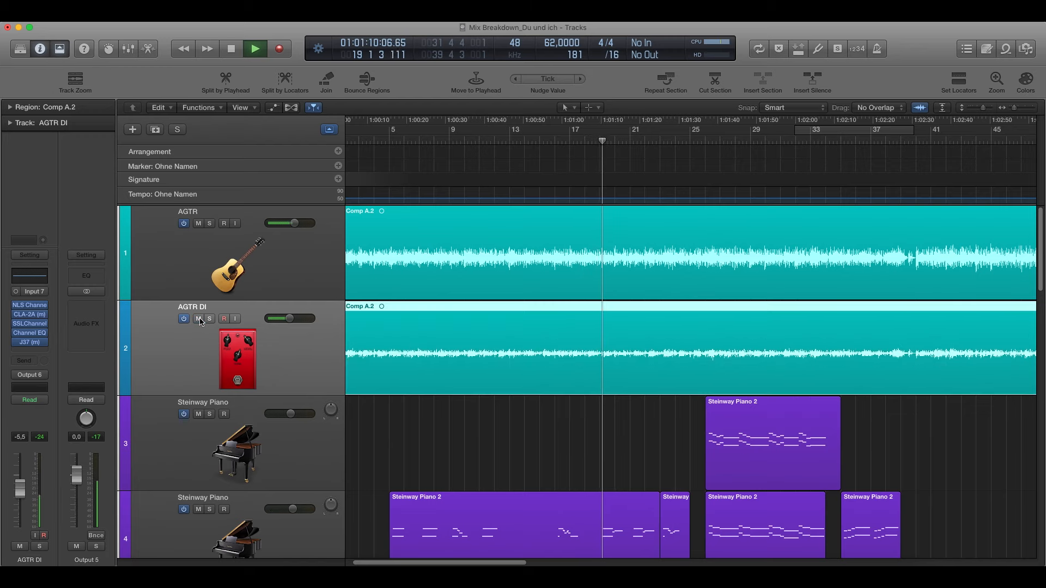
left_click(230, 49)
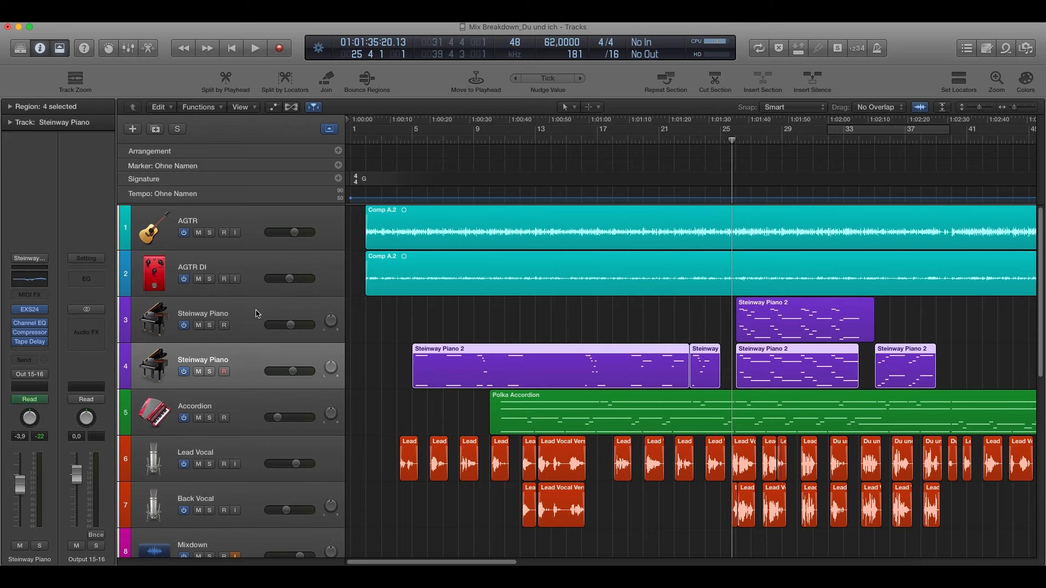
Cycle bars 26–34 on the upper Steinway Piano track and audition that section.
left_click(804, 320)
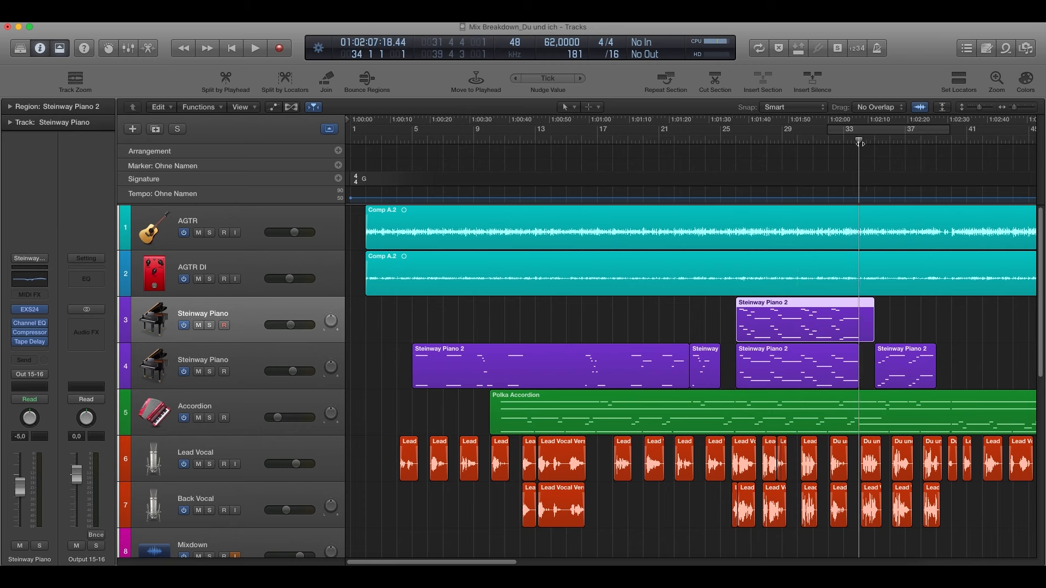
left_click(732, 136)
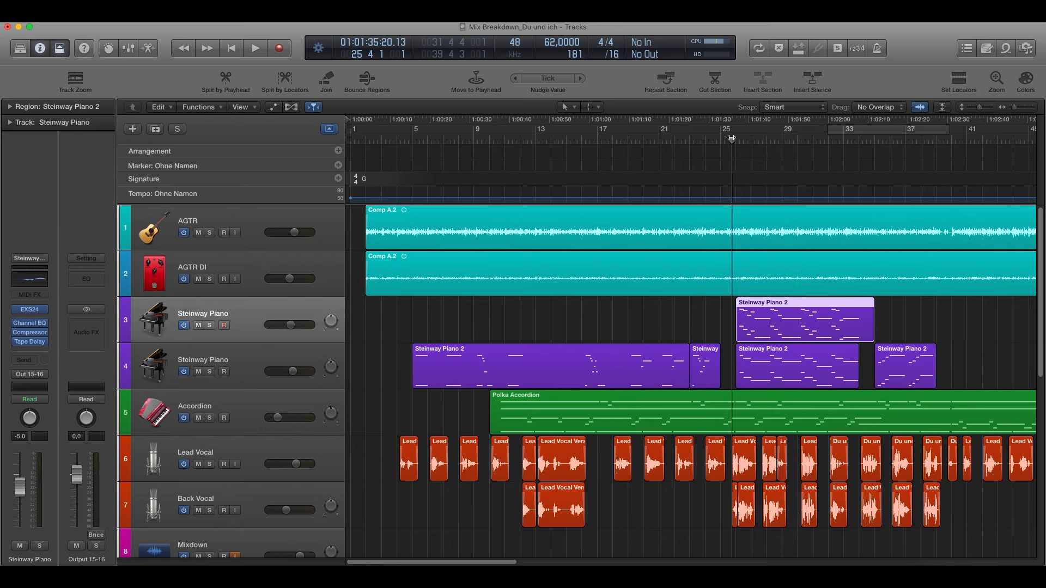
left_click_drag(736, 130, 857, 130)
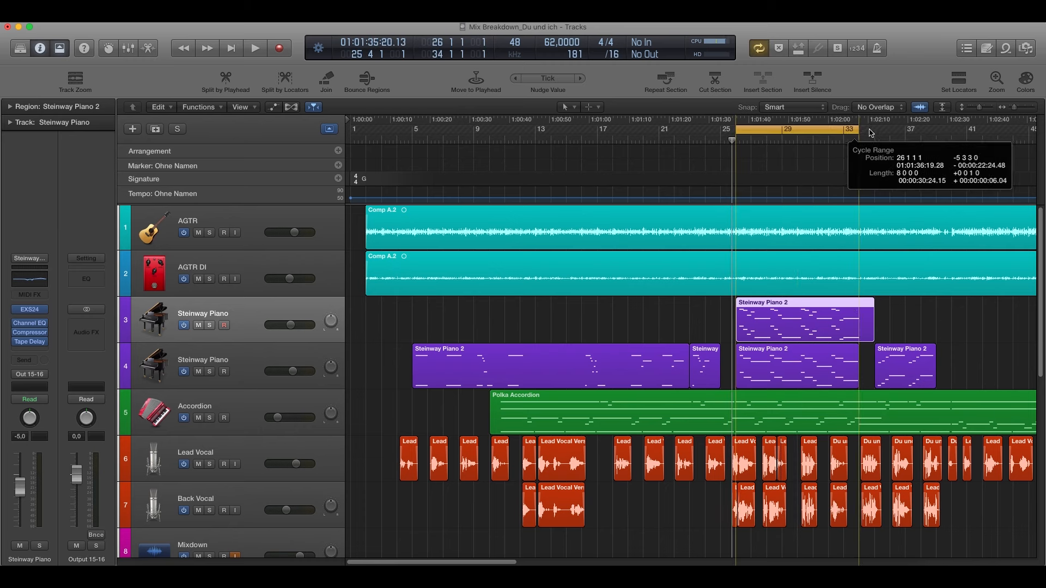
left_click(255, 48)
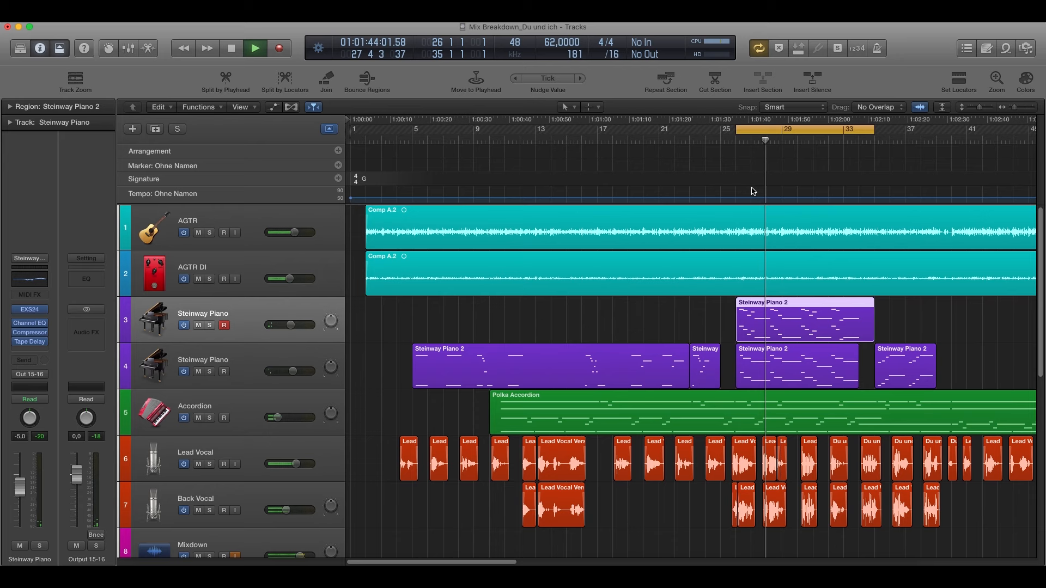
left_click(255, 48)
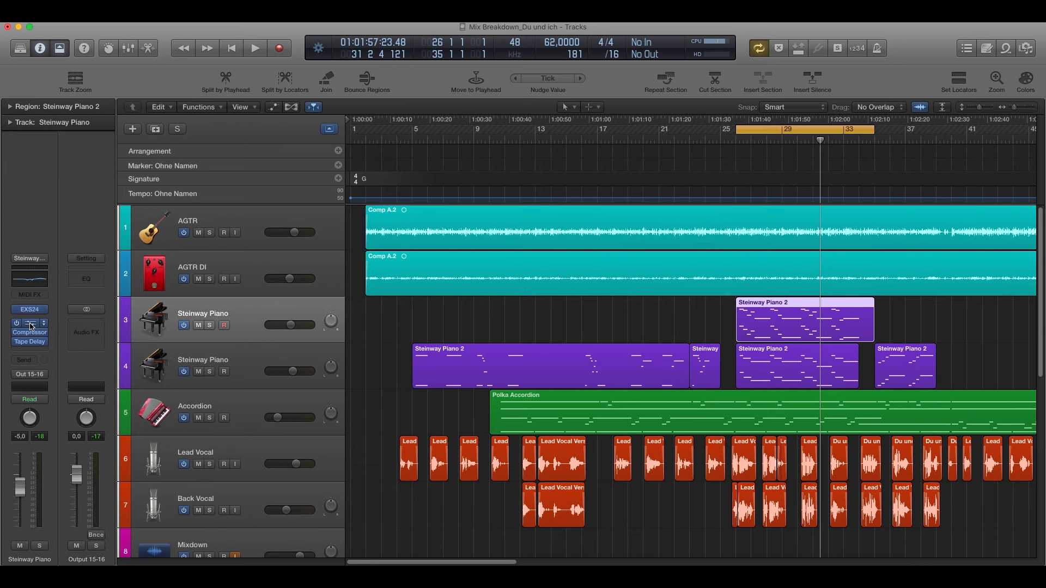
Inspect the upper piano's Channel EQ curve on the channel strip.
left_click(28, 323)
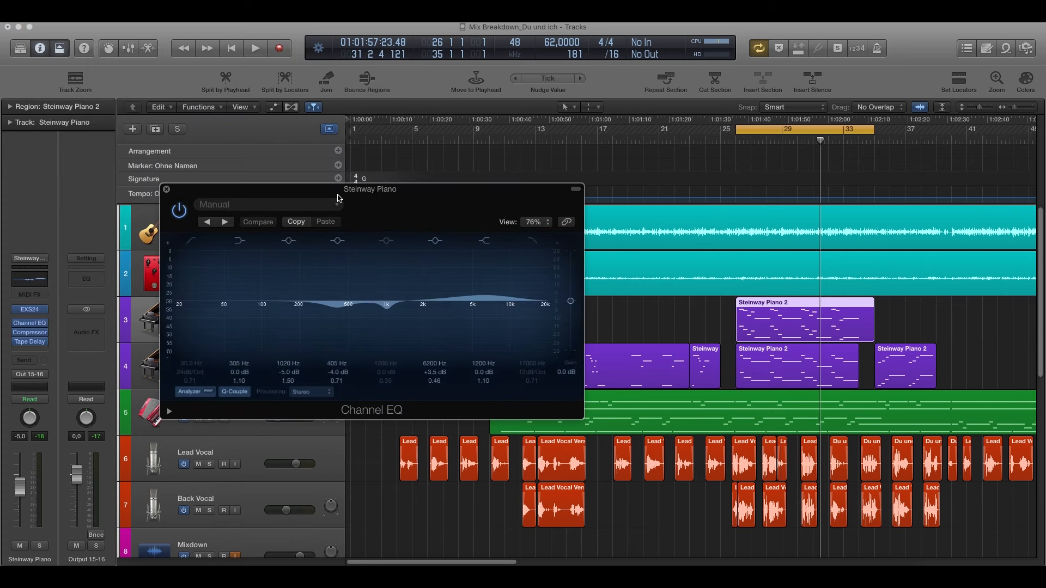
left_click(386, 311)
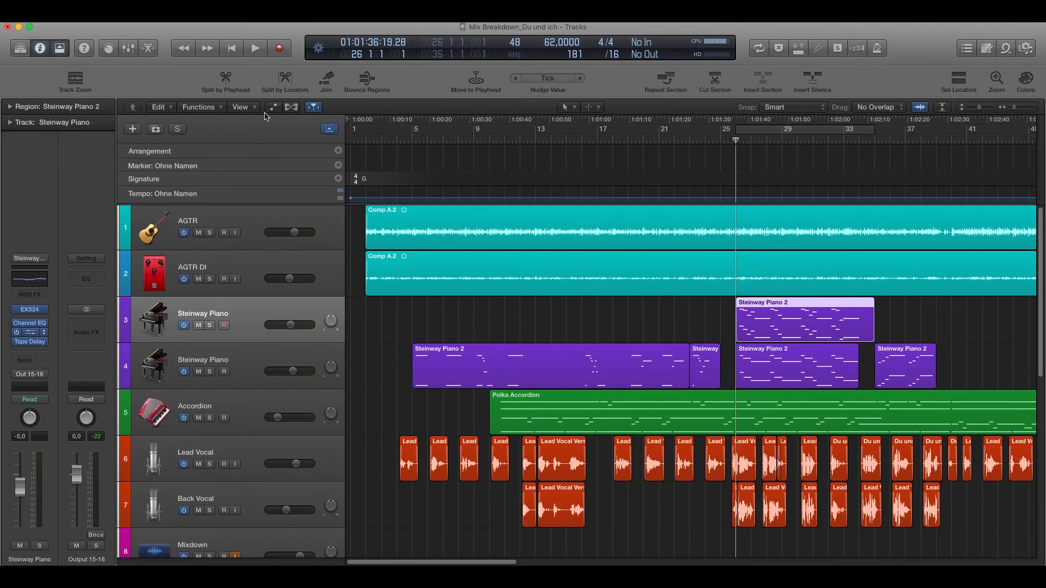
Review the piano's Compressor settings while playing back to hear the compression.
left_click(29, 331)
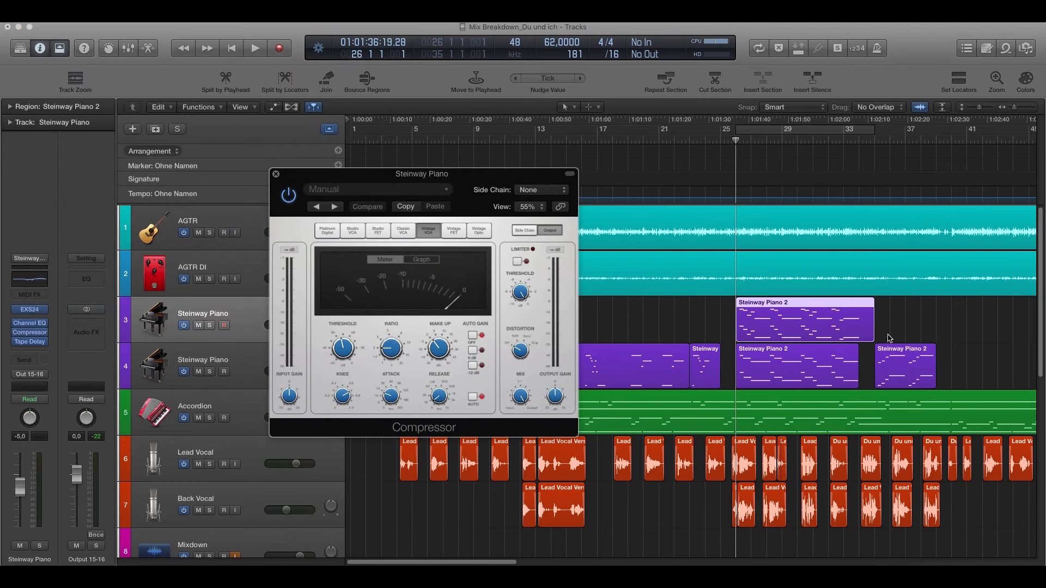
left_click(255, 48)
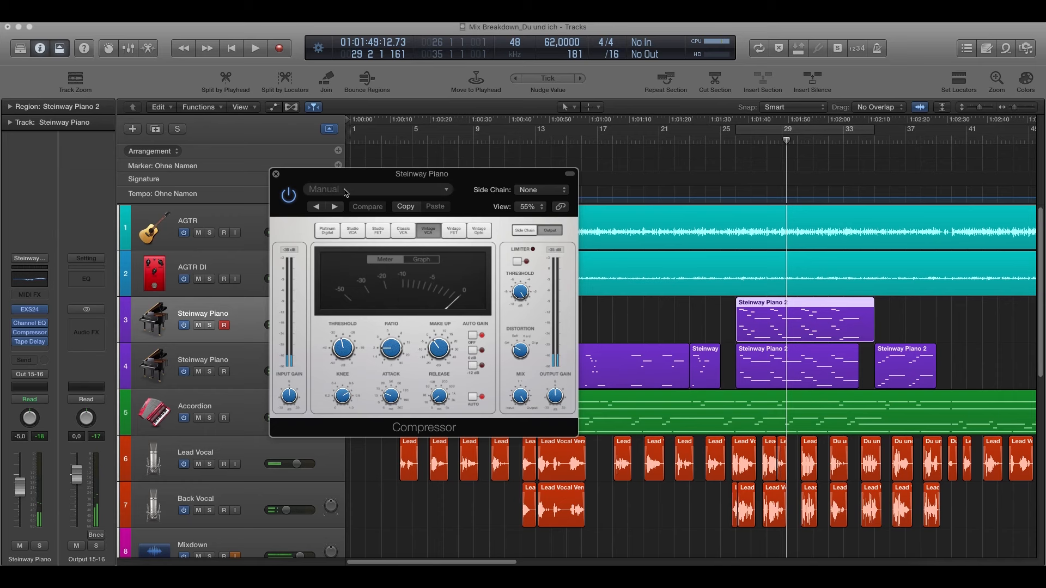
left_click(276, 173)
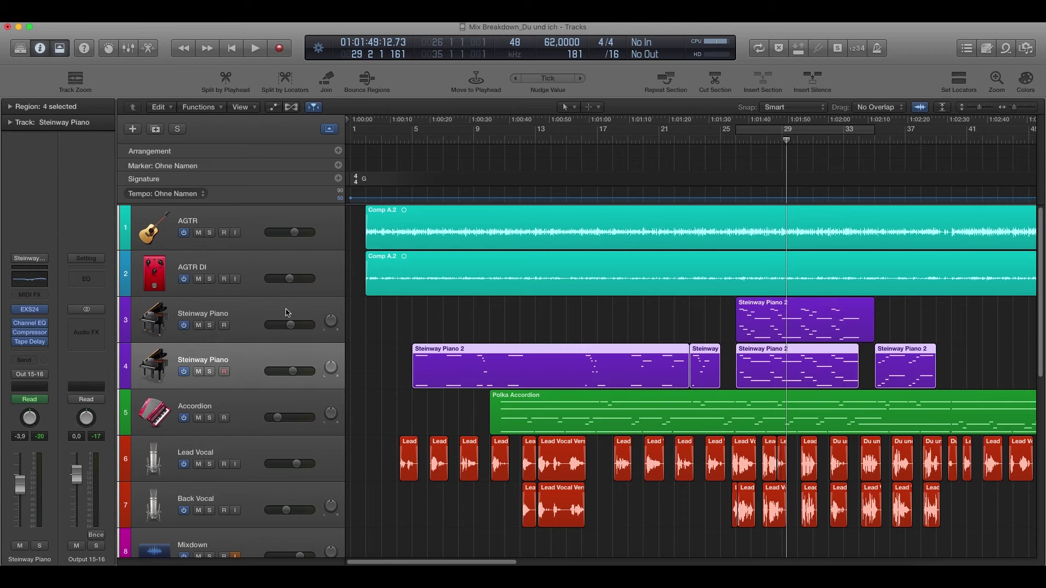
mouse_move(366, 305)
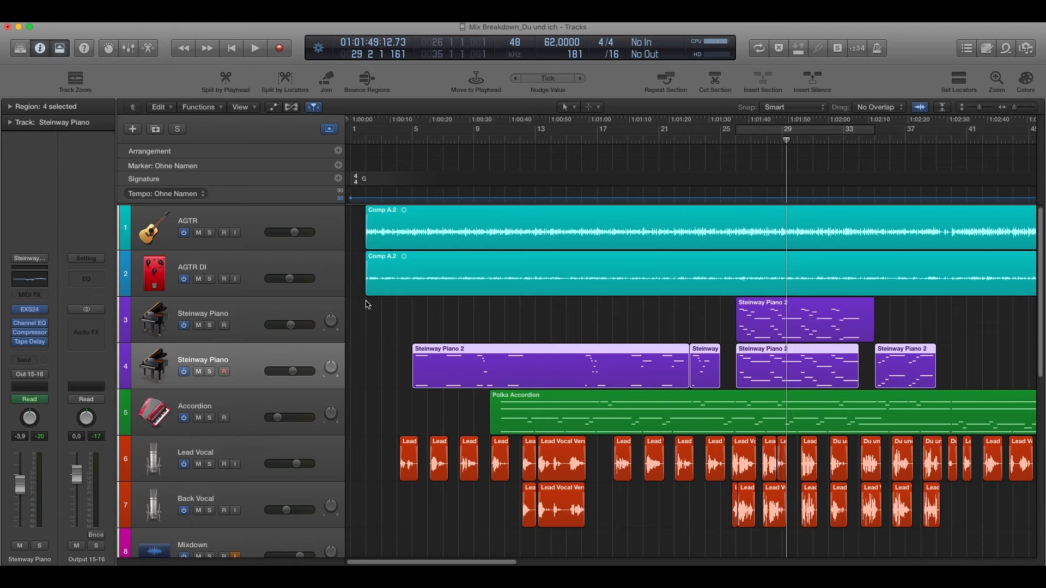
mouse_move(370, 303)
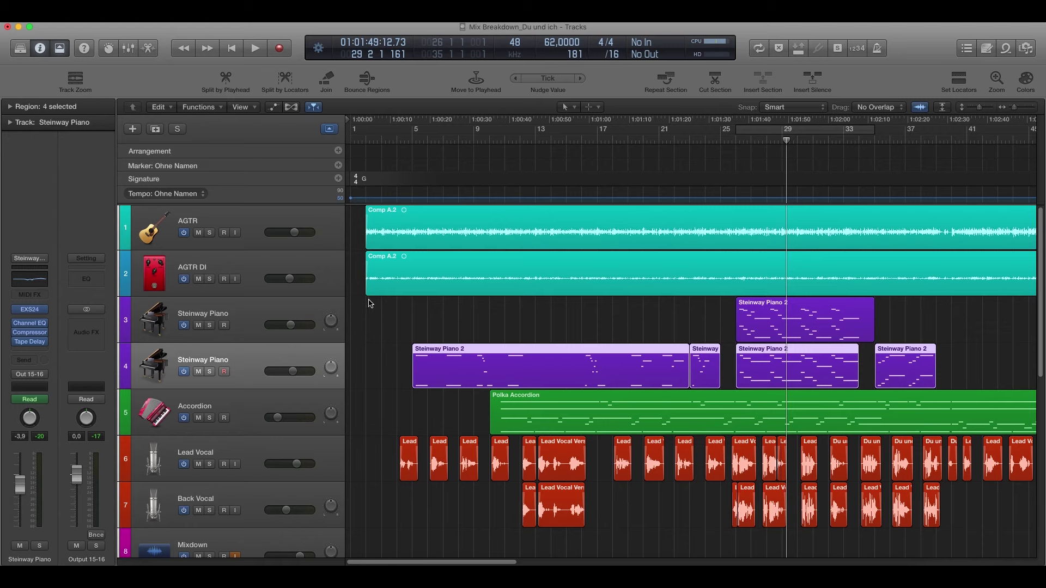